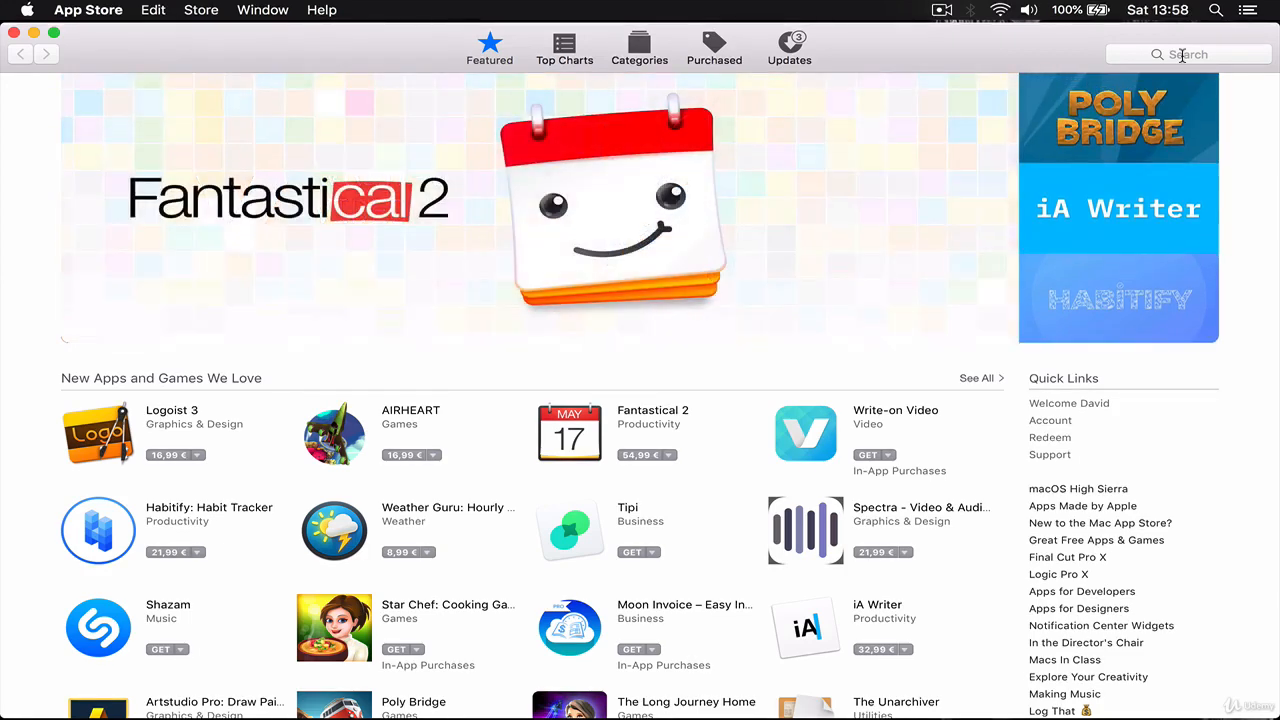
pyautogui.moveTo(728, 188)
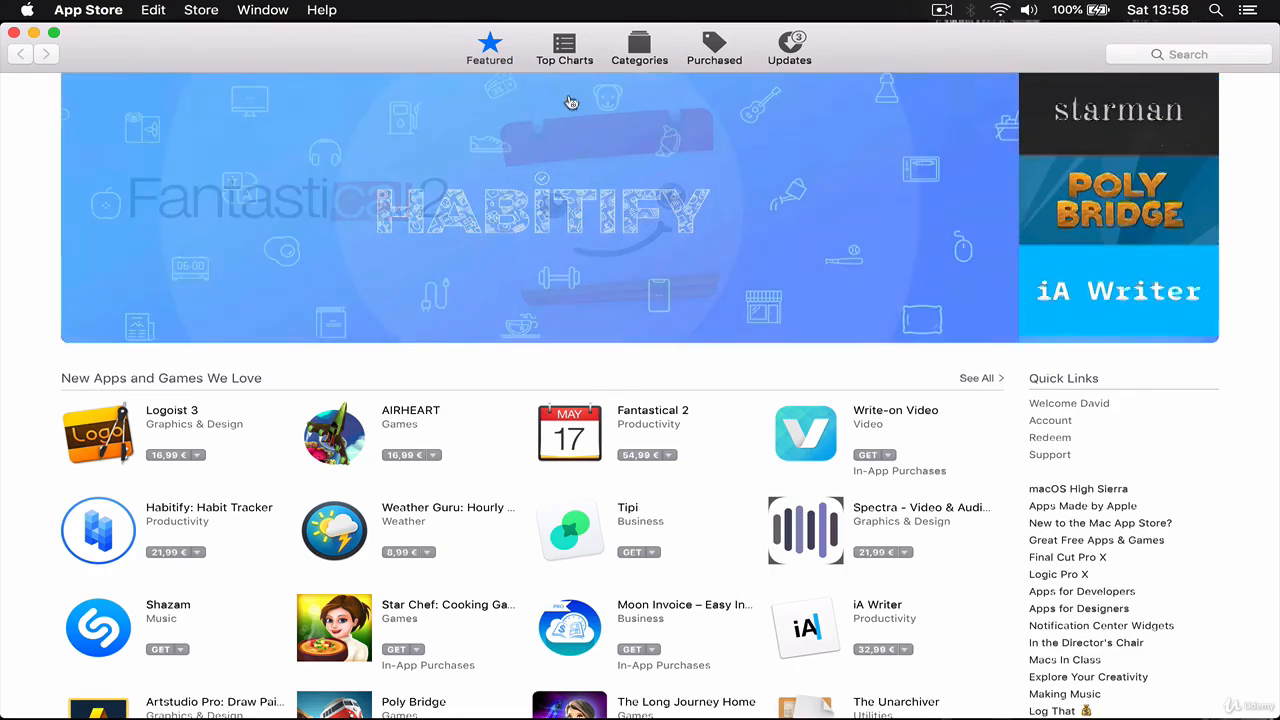
# - Activate the App Store search field on the Featured page
pyautogui.click(1188, 54)
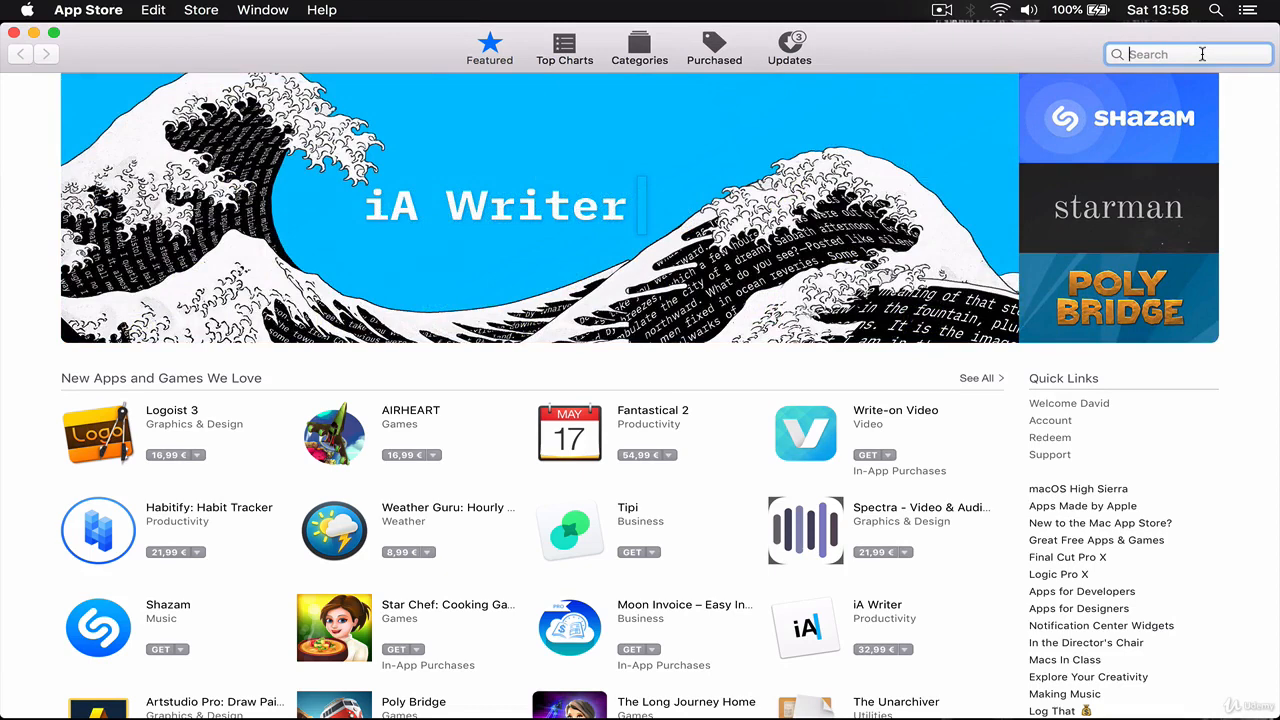
pyautogui.moveTo(979, 158)
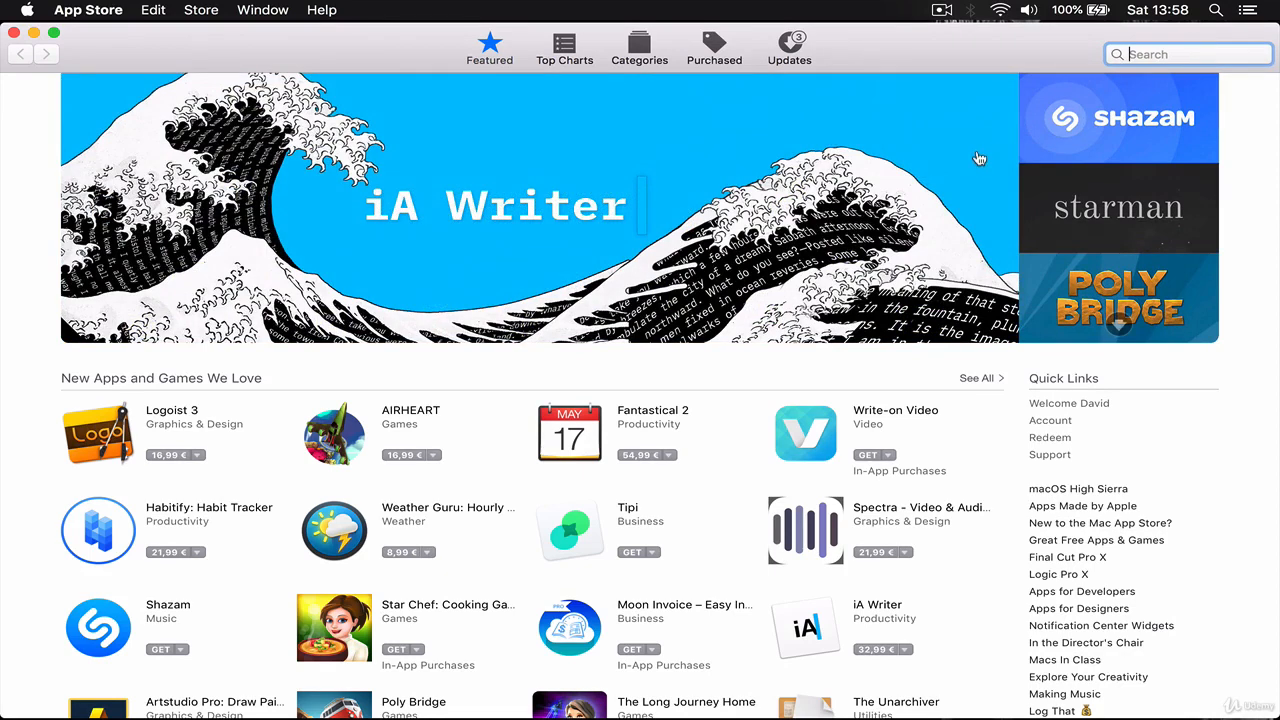
pyautogui.moveTo(643, 215)
pyautogui.write('x')
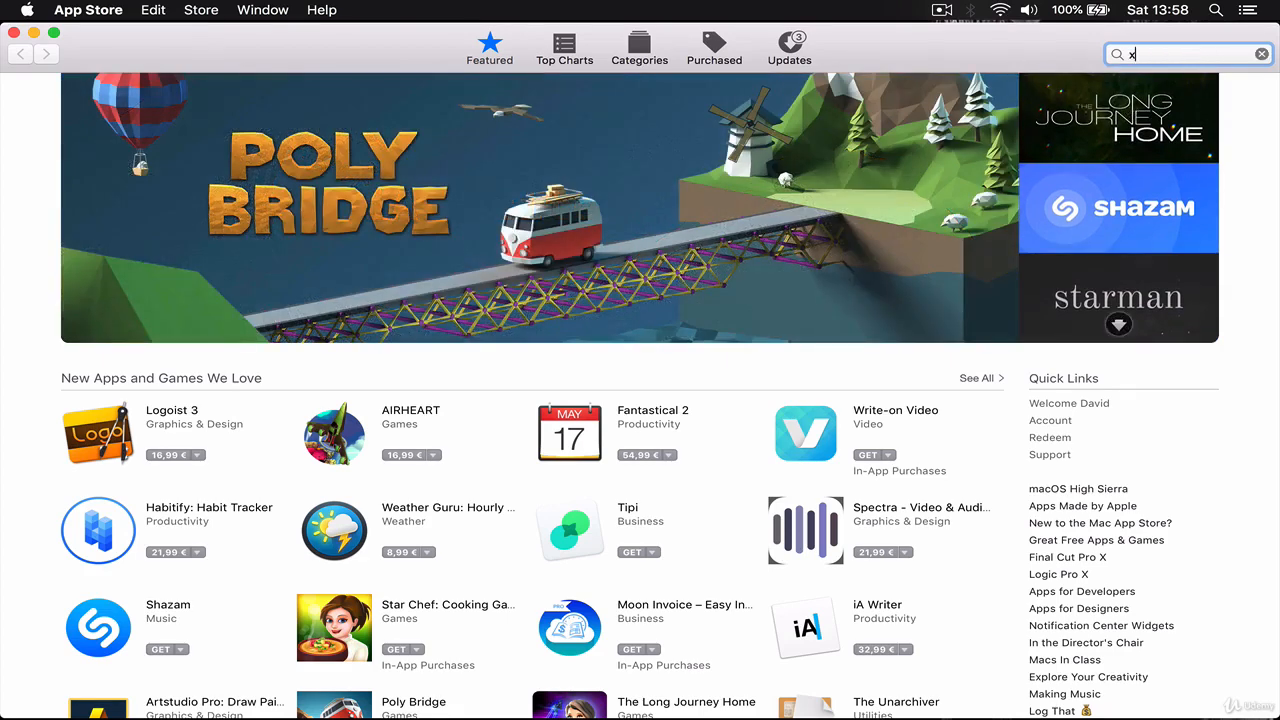
# - Search the App Store for "xCode"
pyautogui.write('Code')
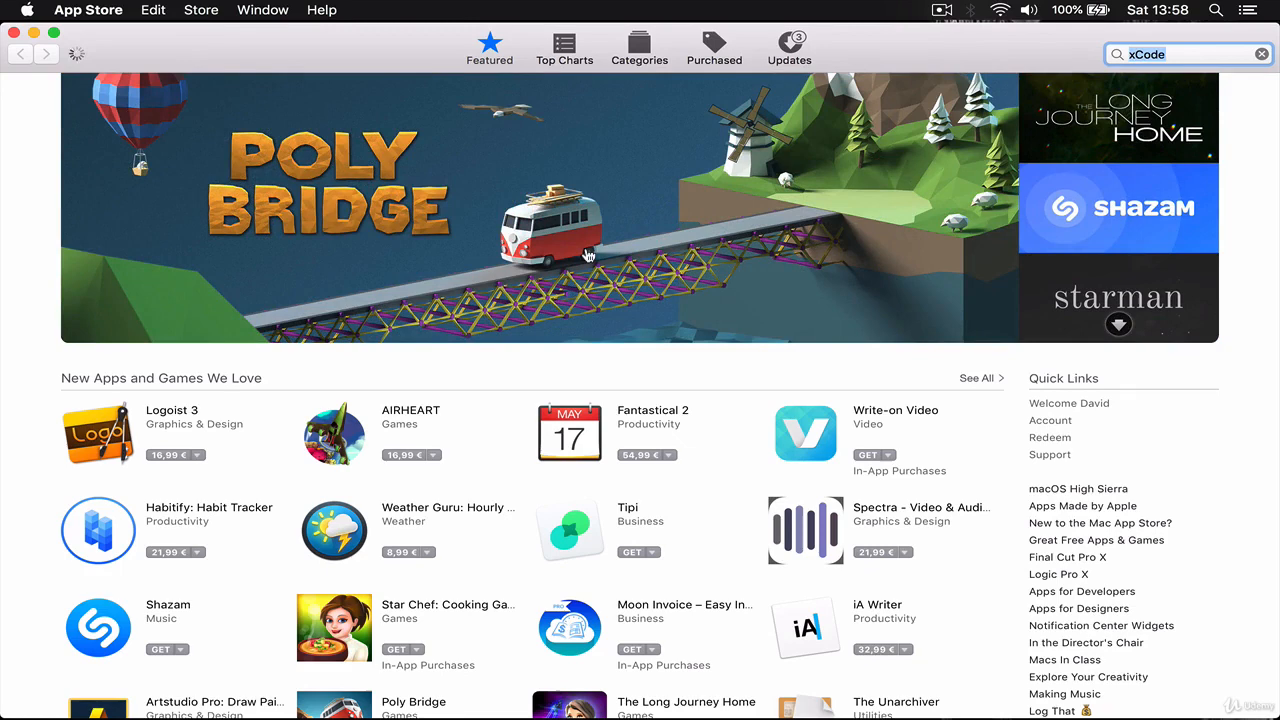
pyautogui.press('Return')
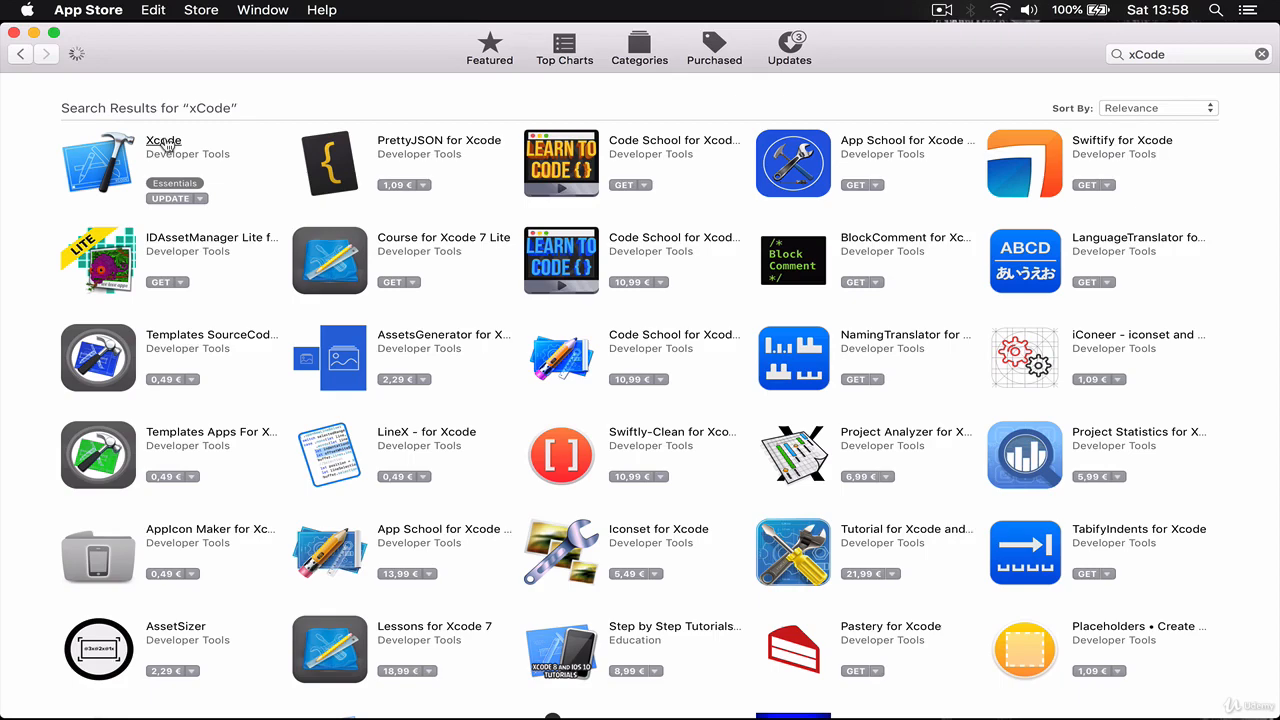
# - Open Xcode's product page and browse its version 9.4.1 details
pyautogui.click(163, 140)
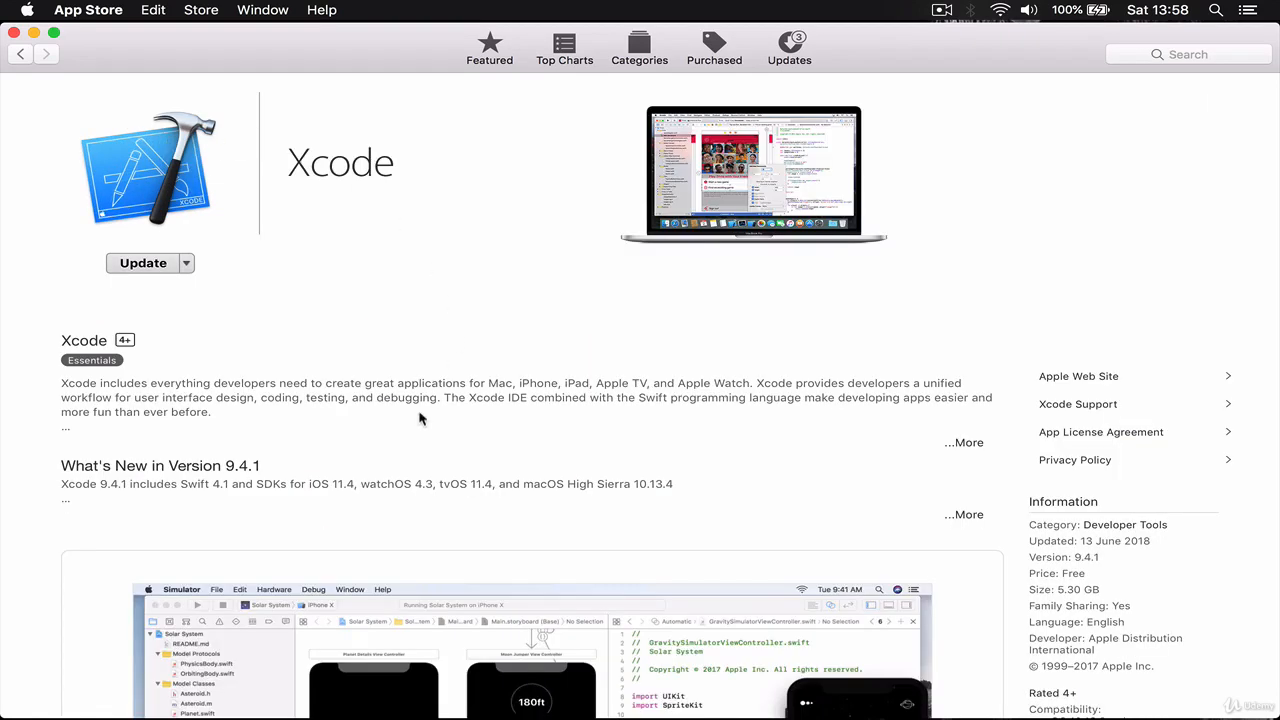
pyautogui.scroll(-3)
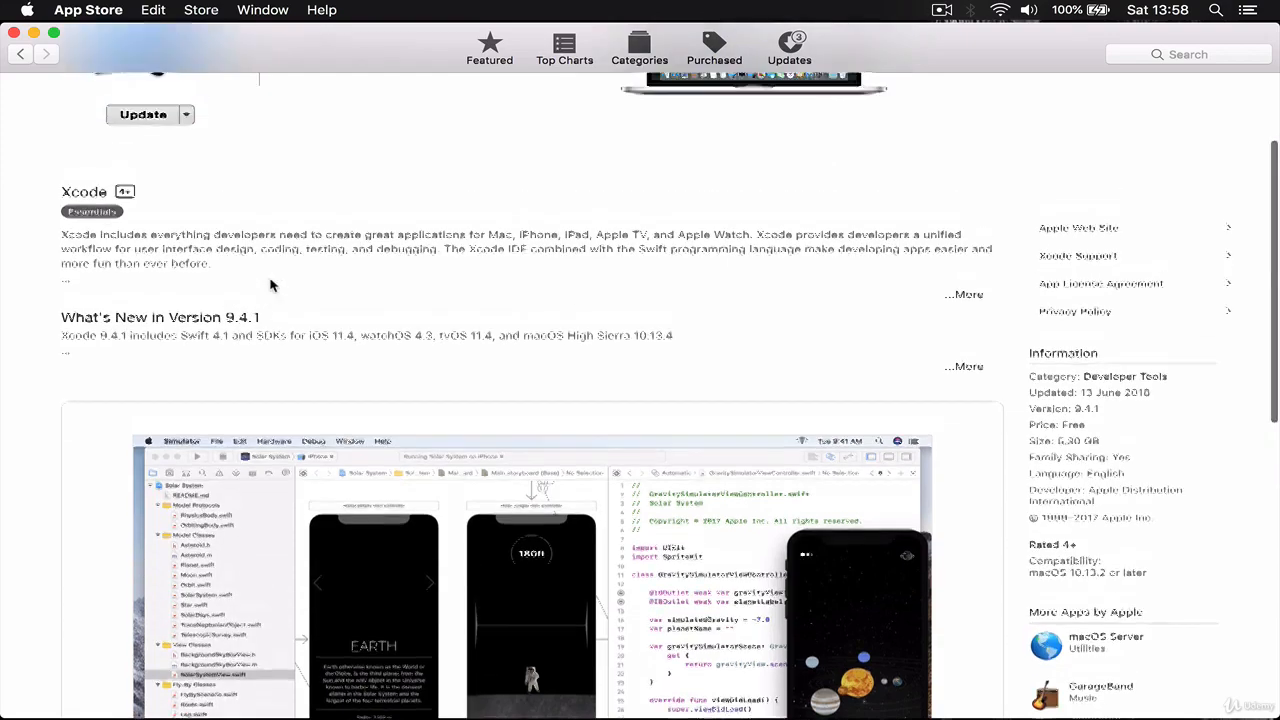
pyautogui.scroll(3)
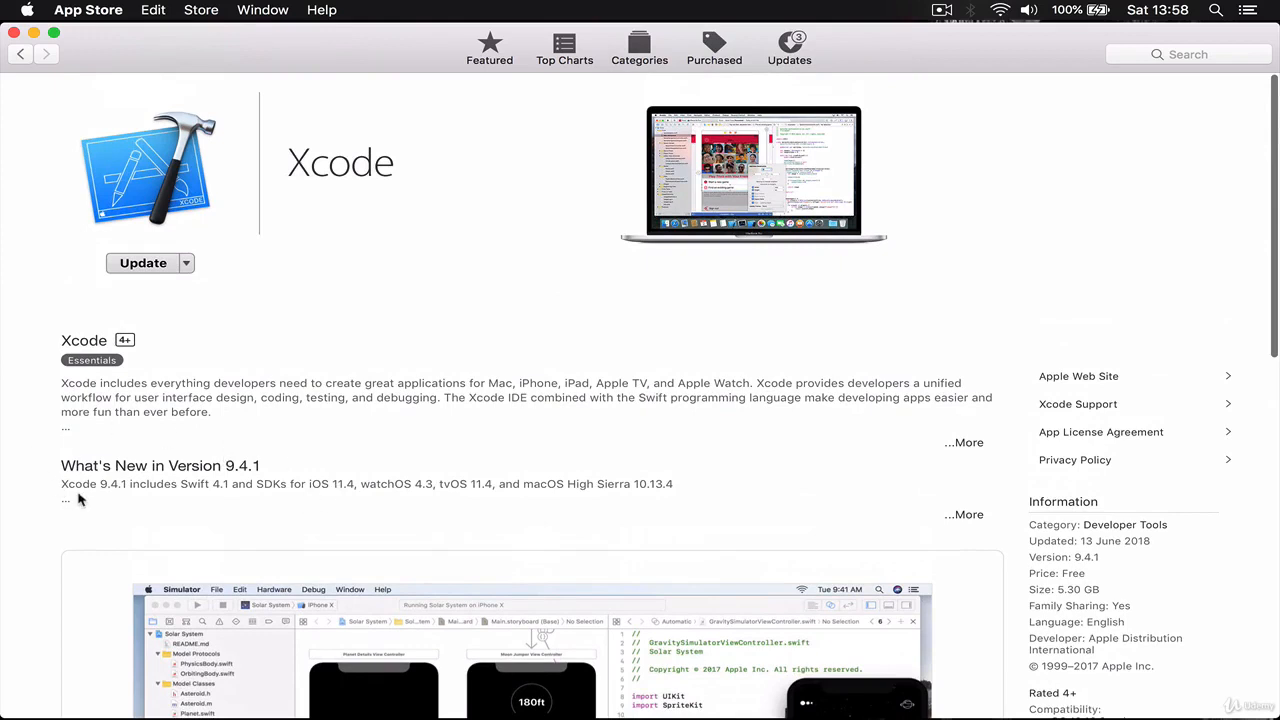
pyautogui.moveTo(202, 427)
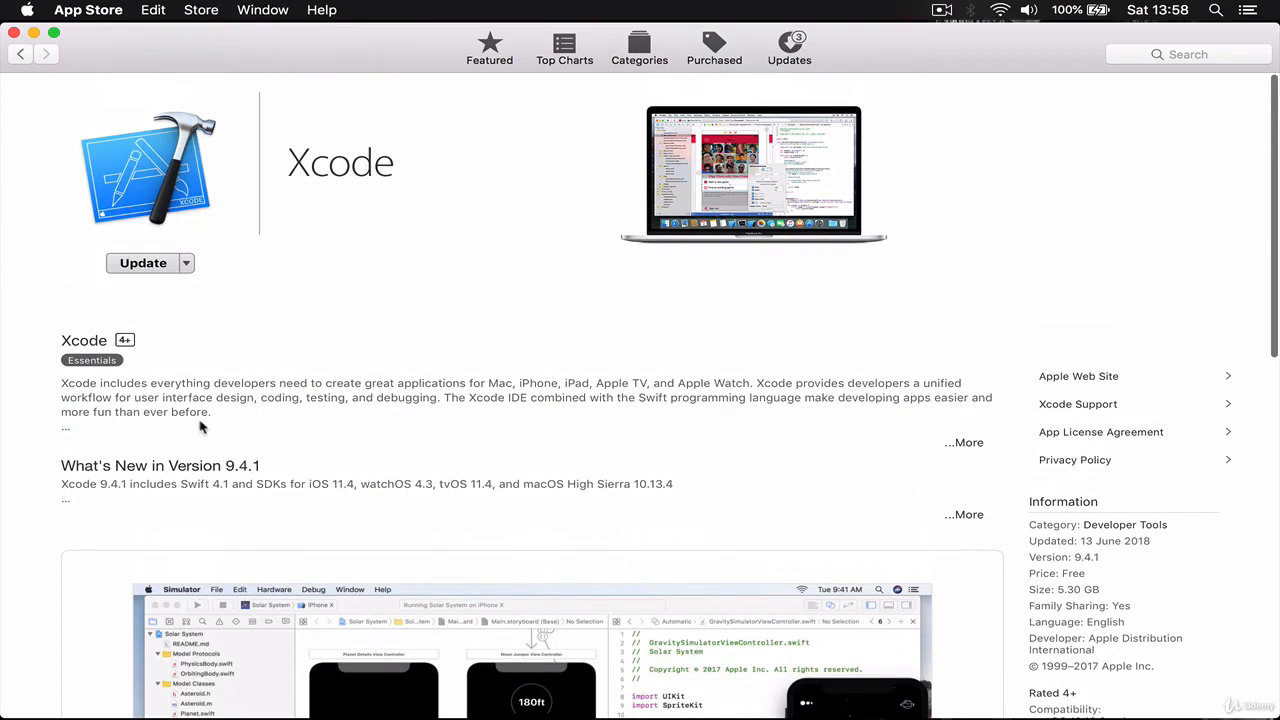
pyautogui.moveTo(850, 358)
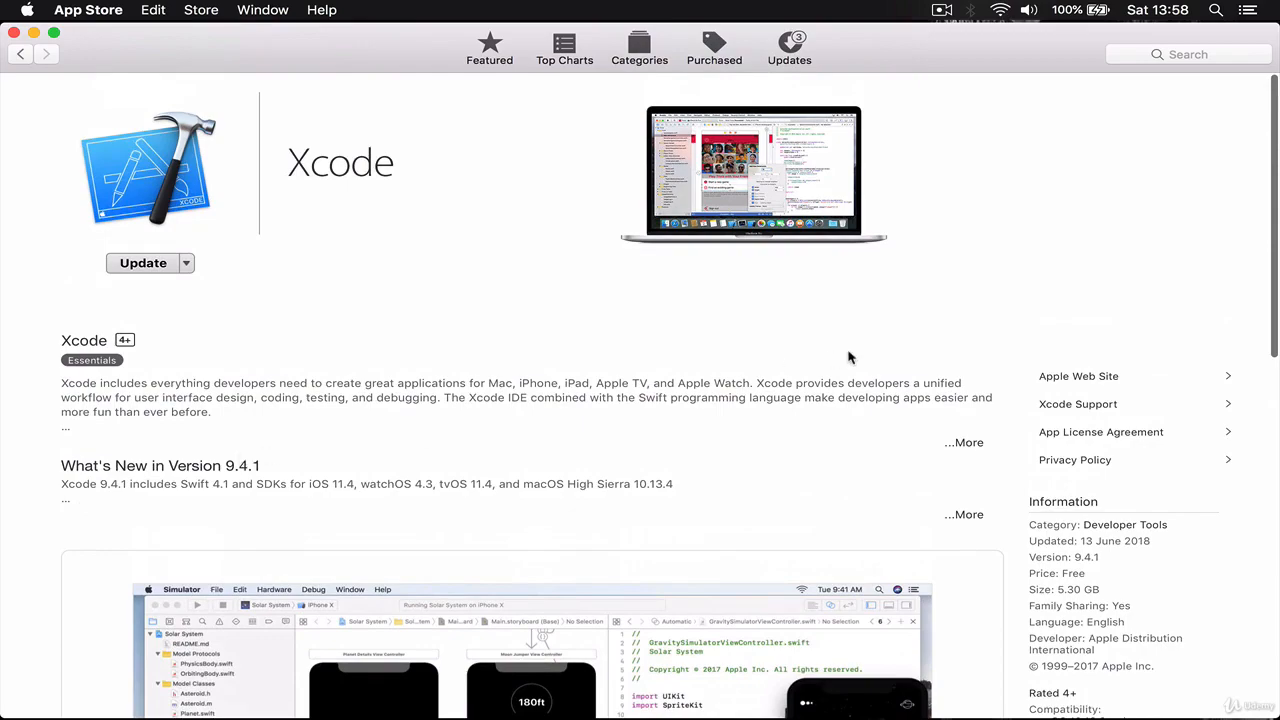
pyautogui.scroll(-3)
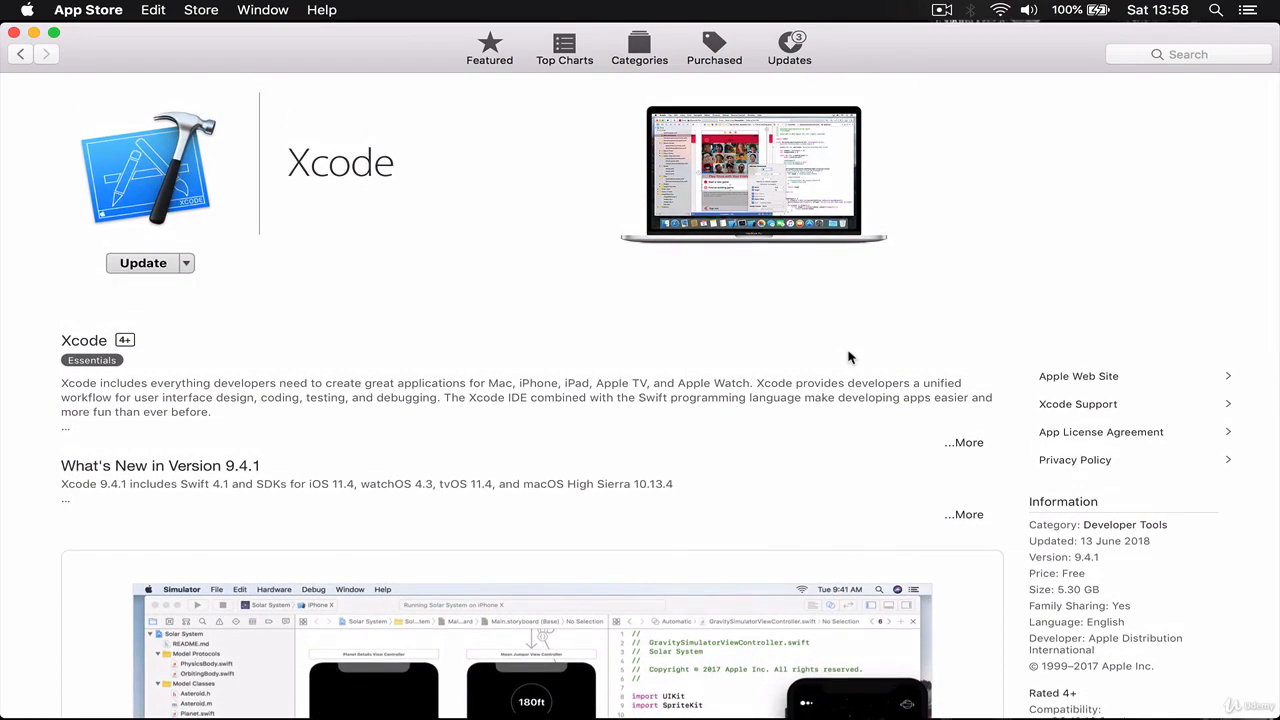
pyautogui.moveTo(713, 470)
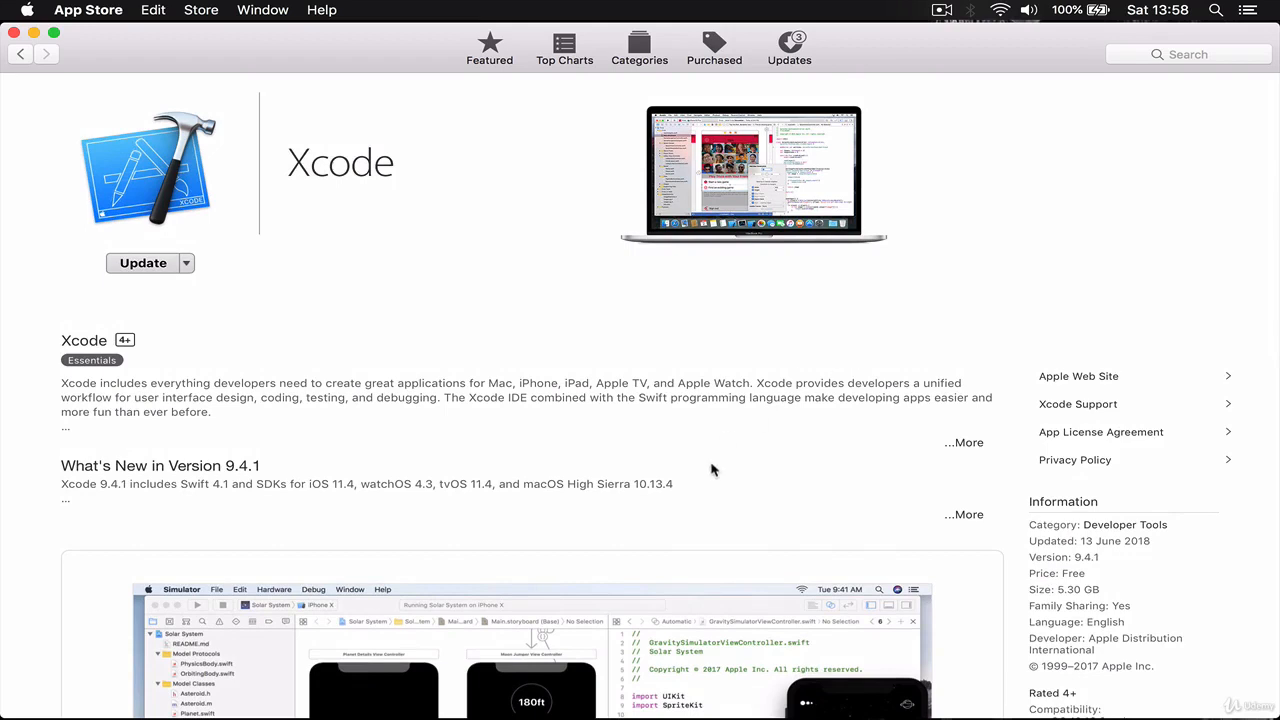
pyautogui.moveTo(773, 459)
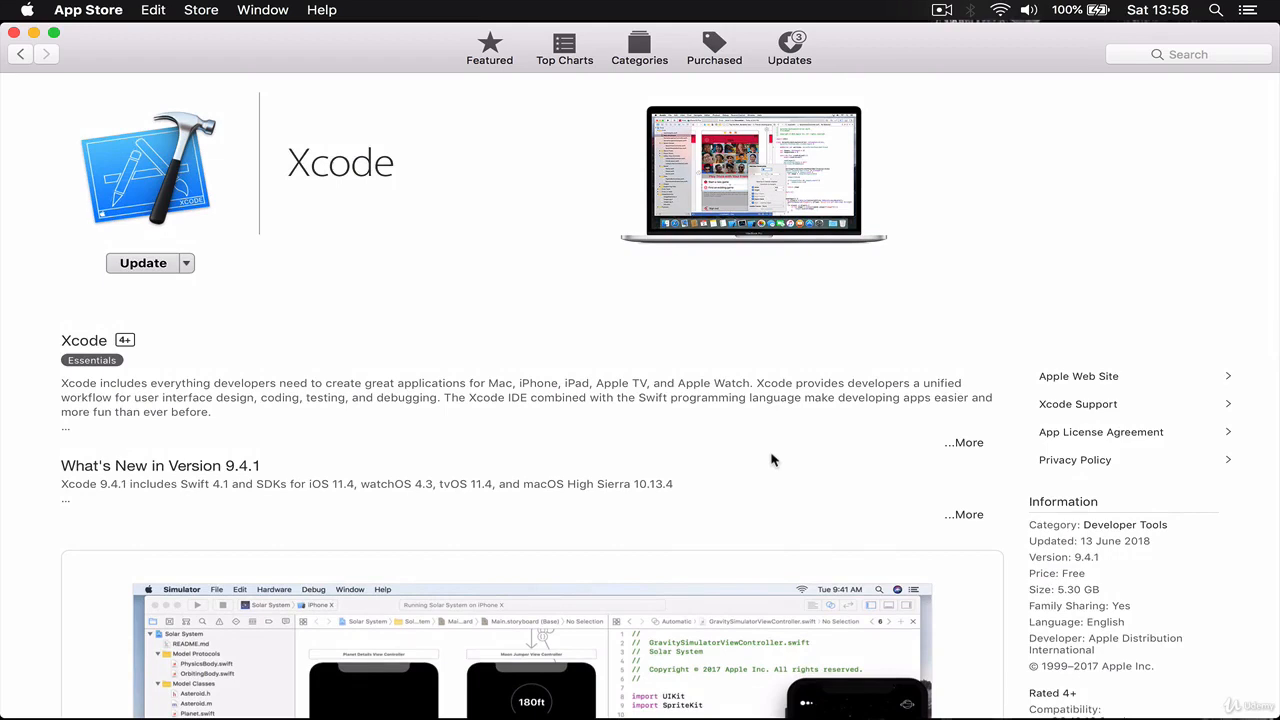
pyautogui.moveTo(80, 17)
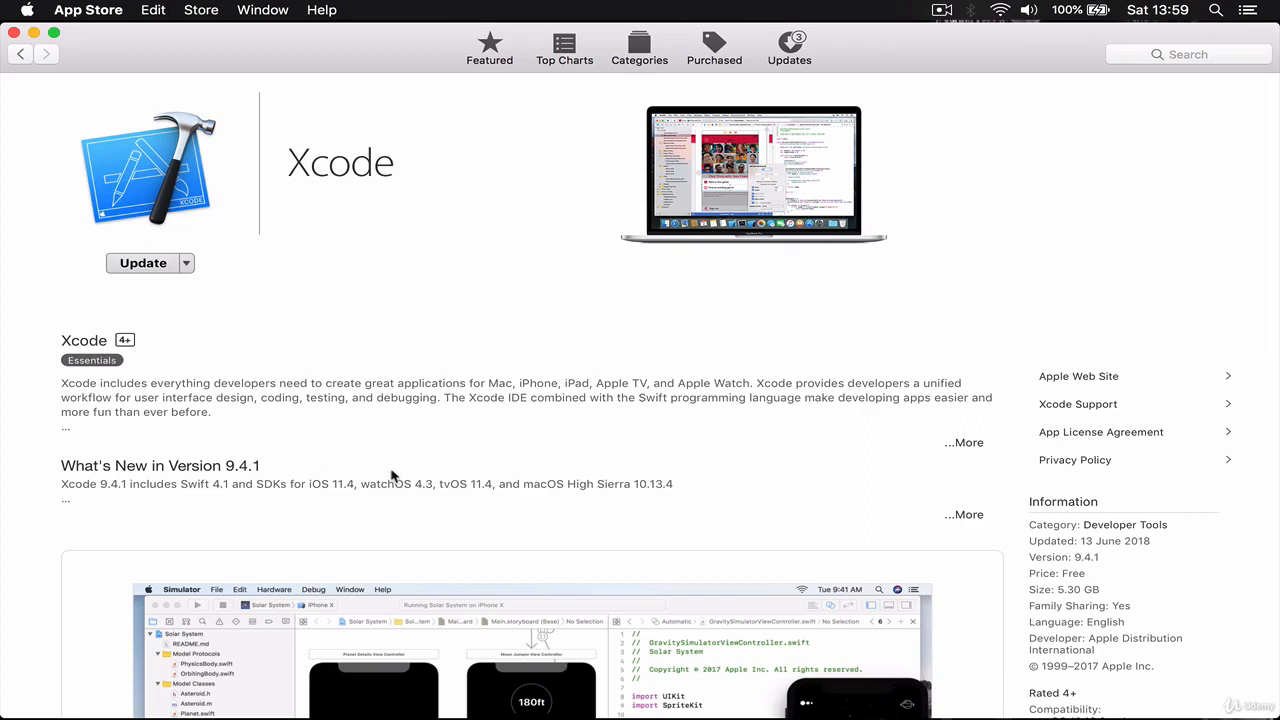
pyautogui.moveTo(210, 231)
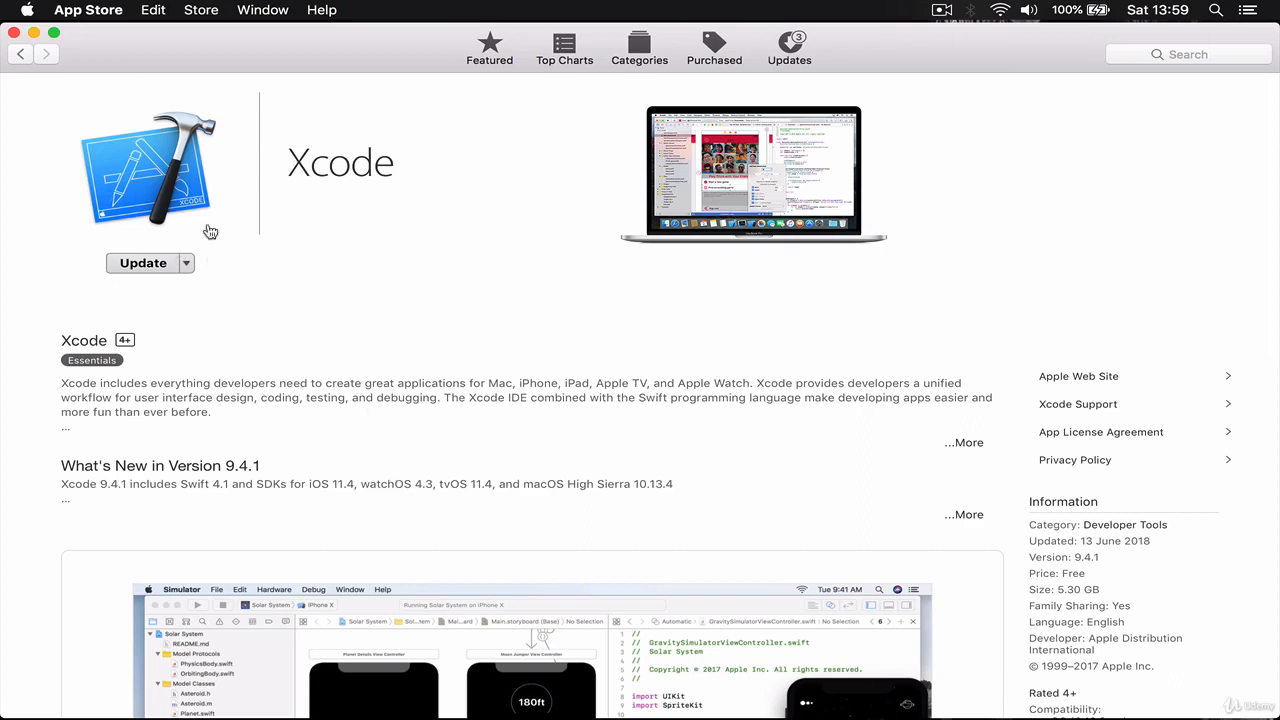
pyautogui.moveTo(240, 443)
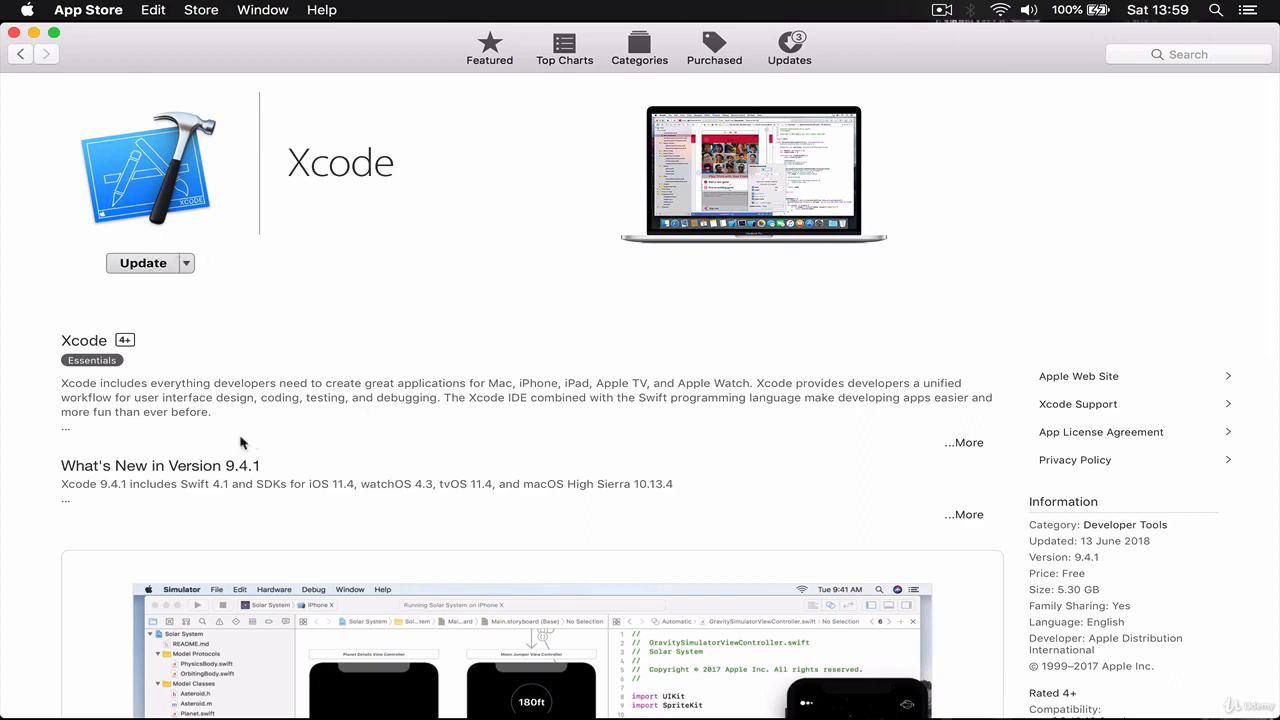
pyautogui.moveTo(227, 447)
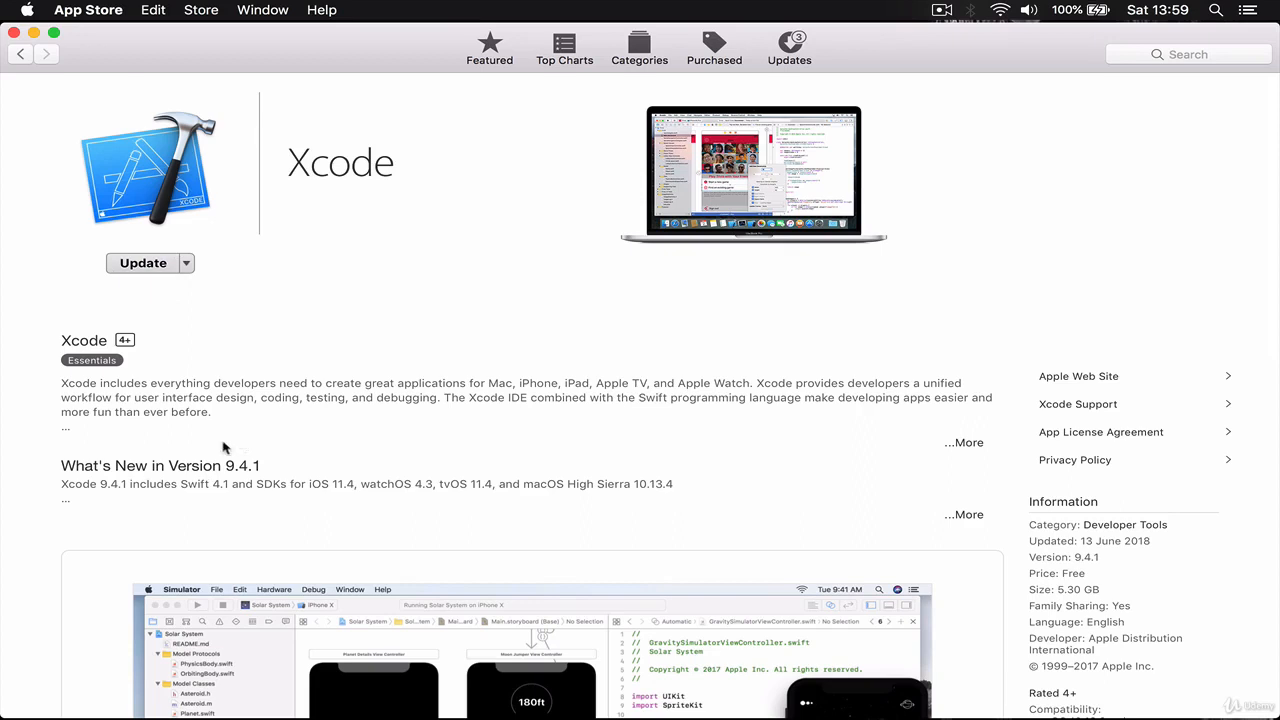
pyautogui.moveTo(323, 360)
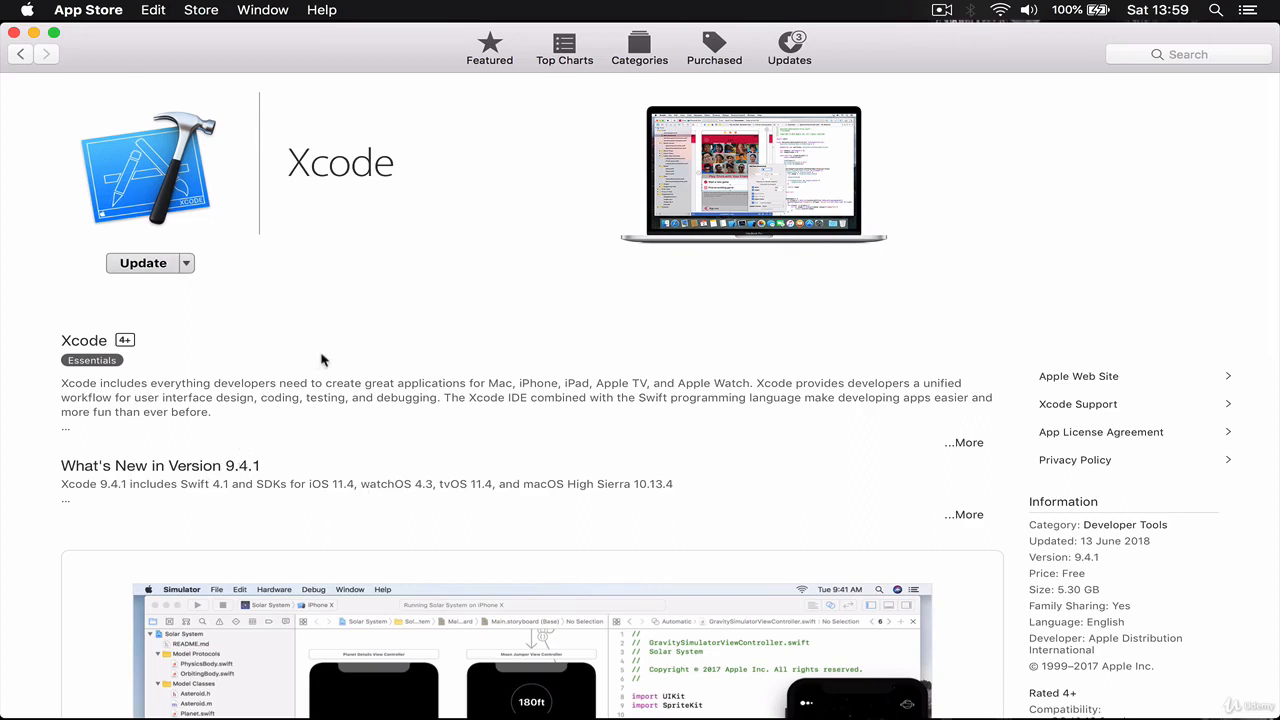
pyautogui.moveTo(337, 383)
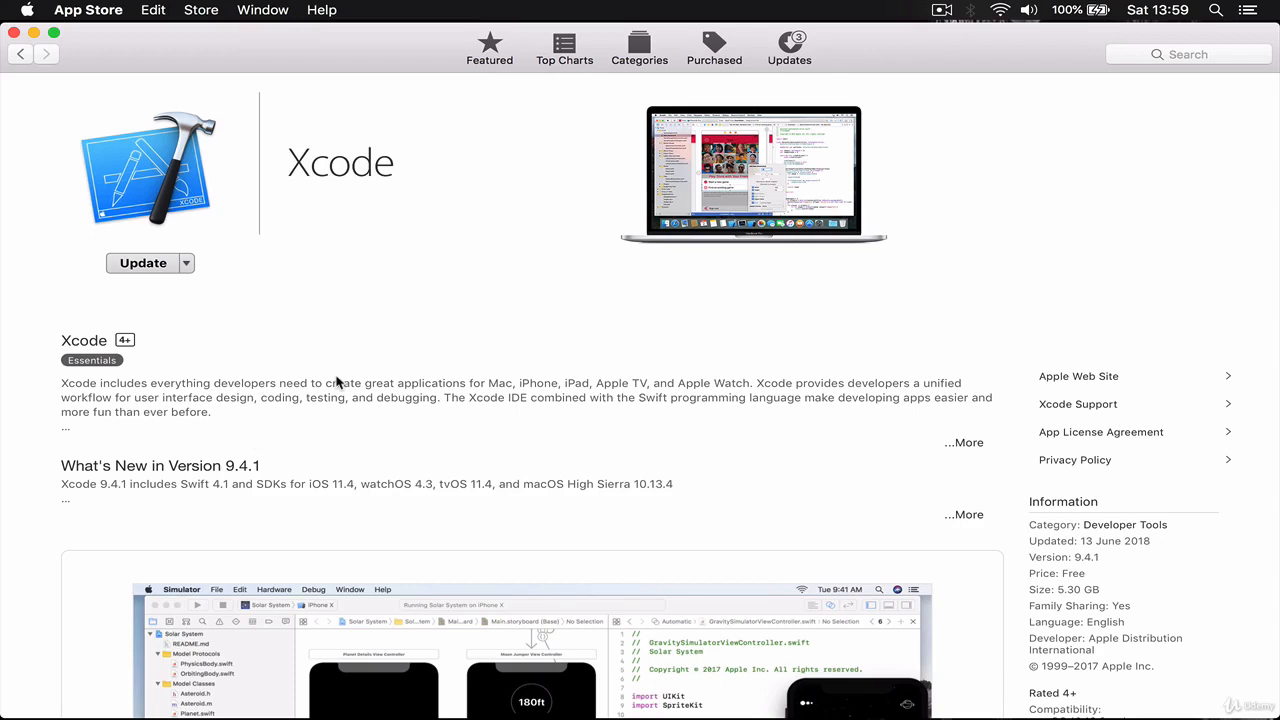
pyautogui.moveTo(298, 476)
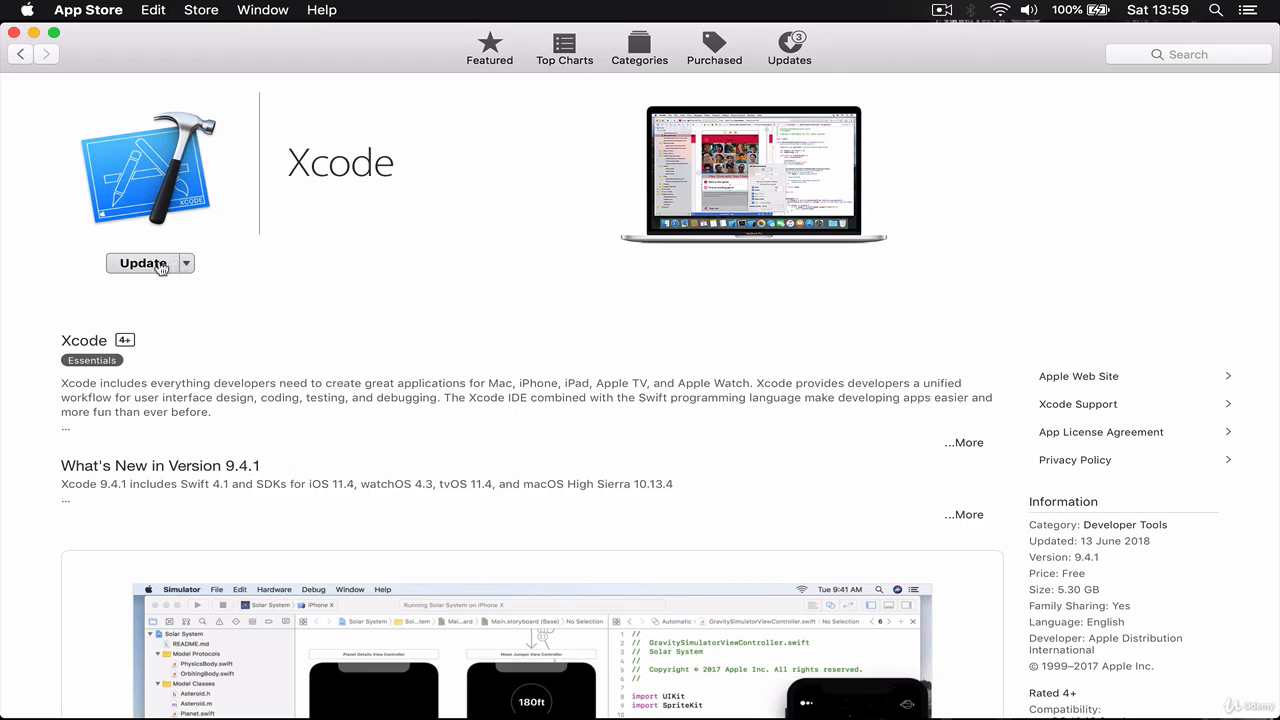
pyautogui.moveTo(388, 350)
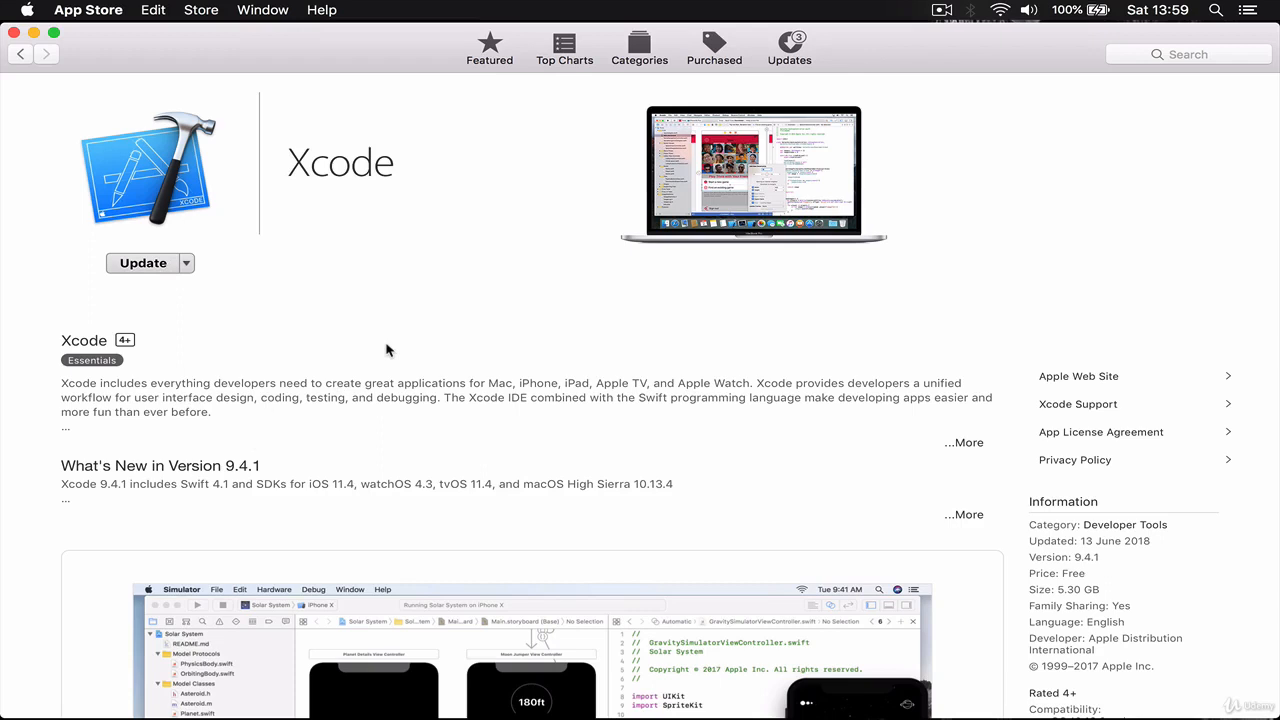
pyautogui.moveTo(862, 690)
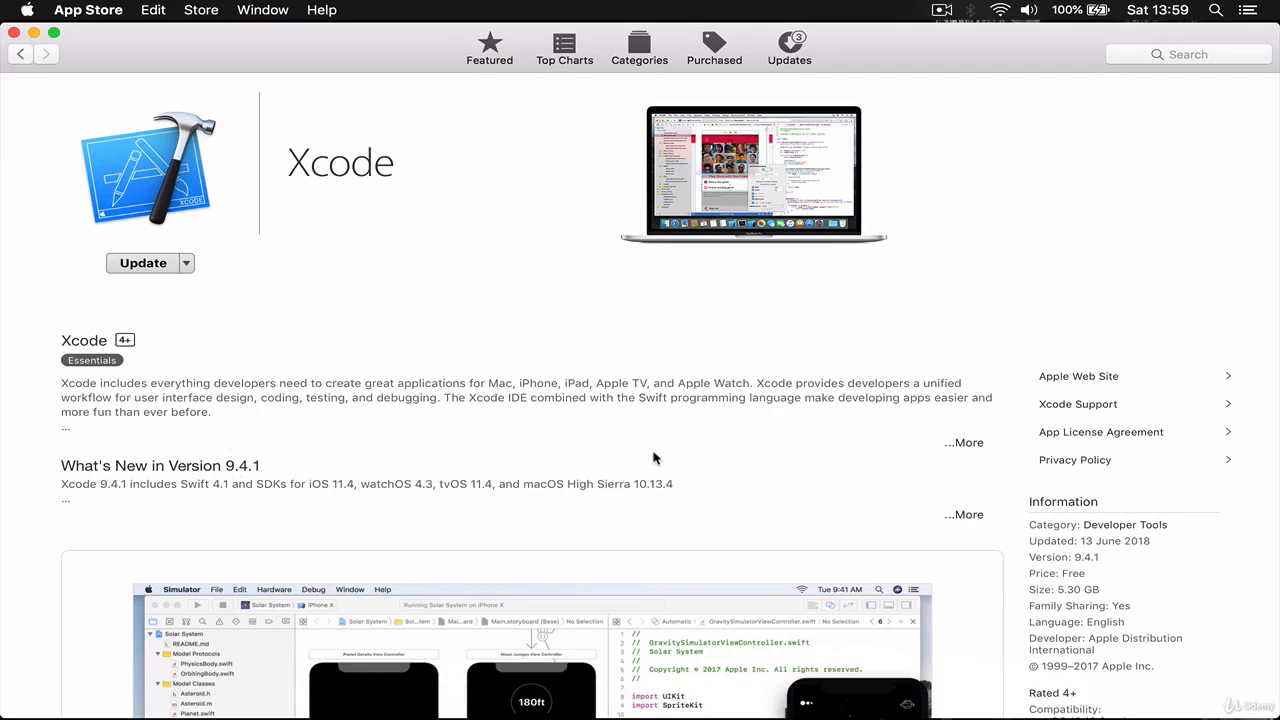
pyautogui.moveTo(721, 680)
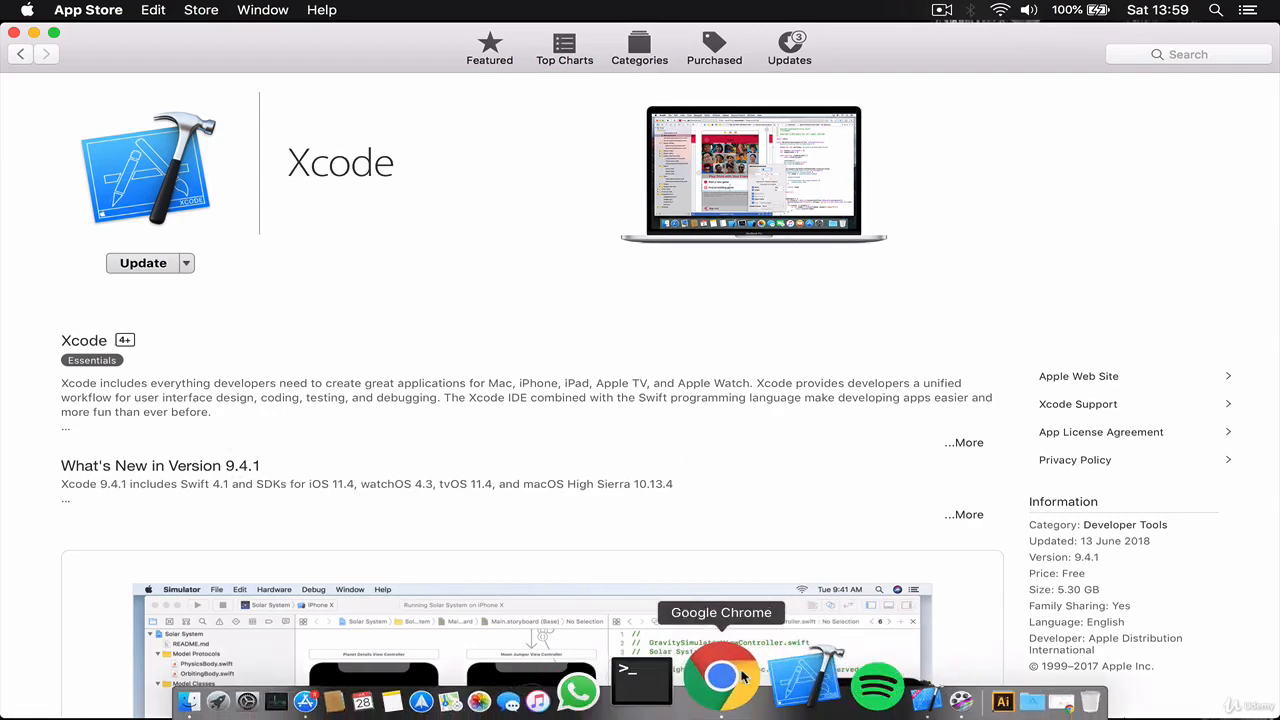
# - Switch to Google Chrome from the Dock
pyautogui.click(722, 678)
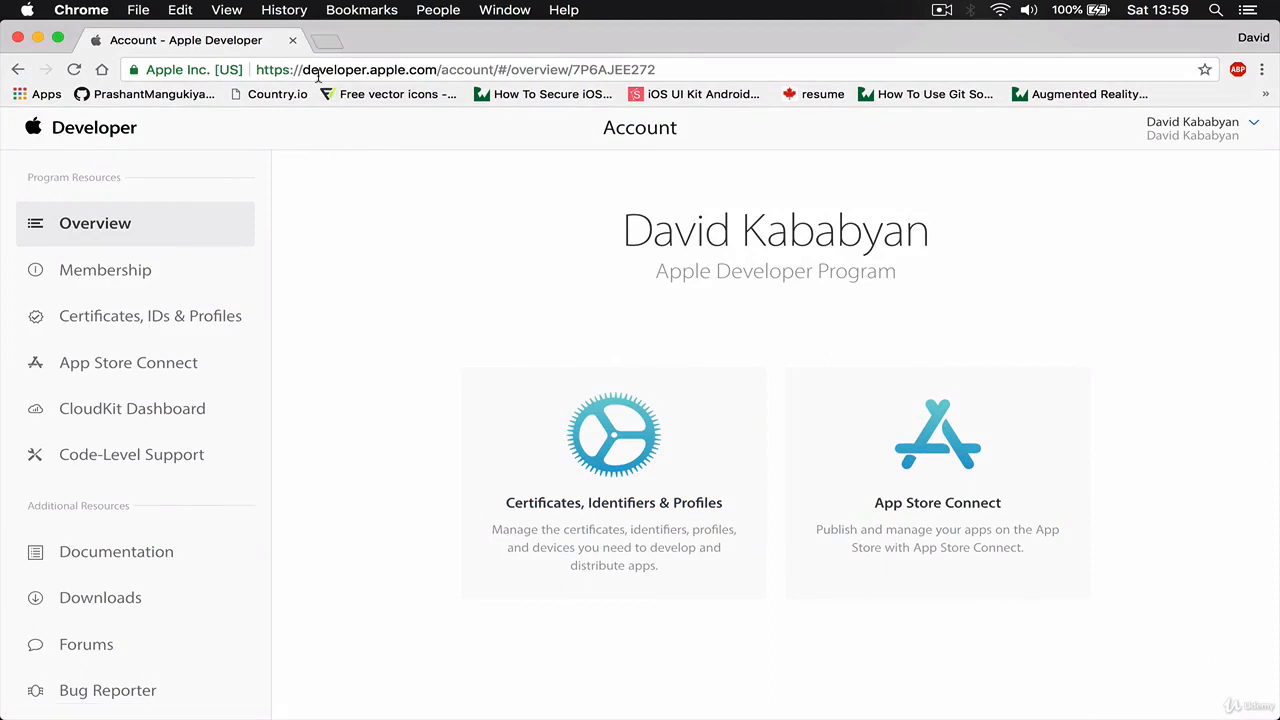
pyautogui.moveTo(357, 73)
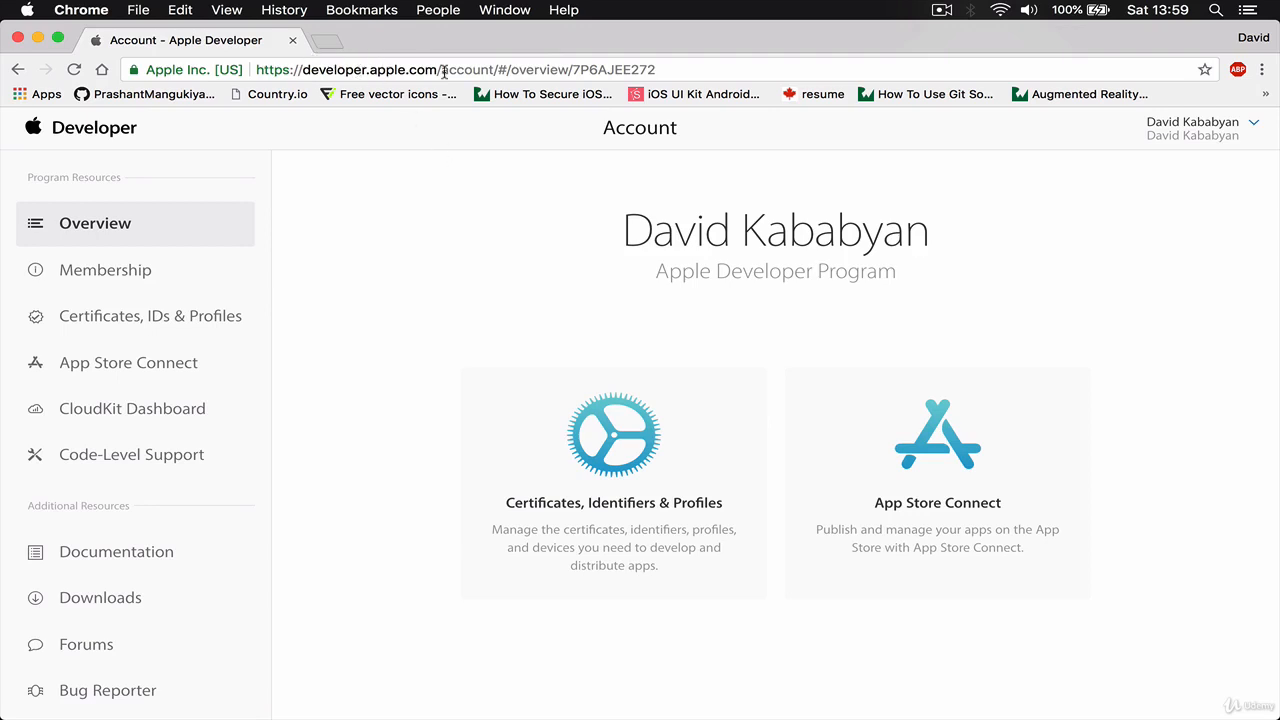
pyautogui.moveTo(722, 265)
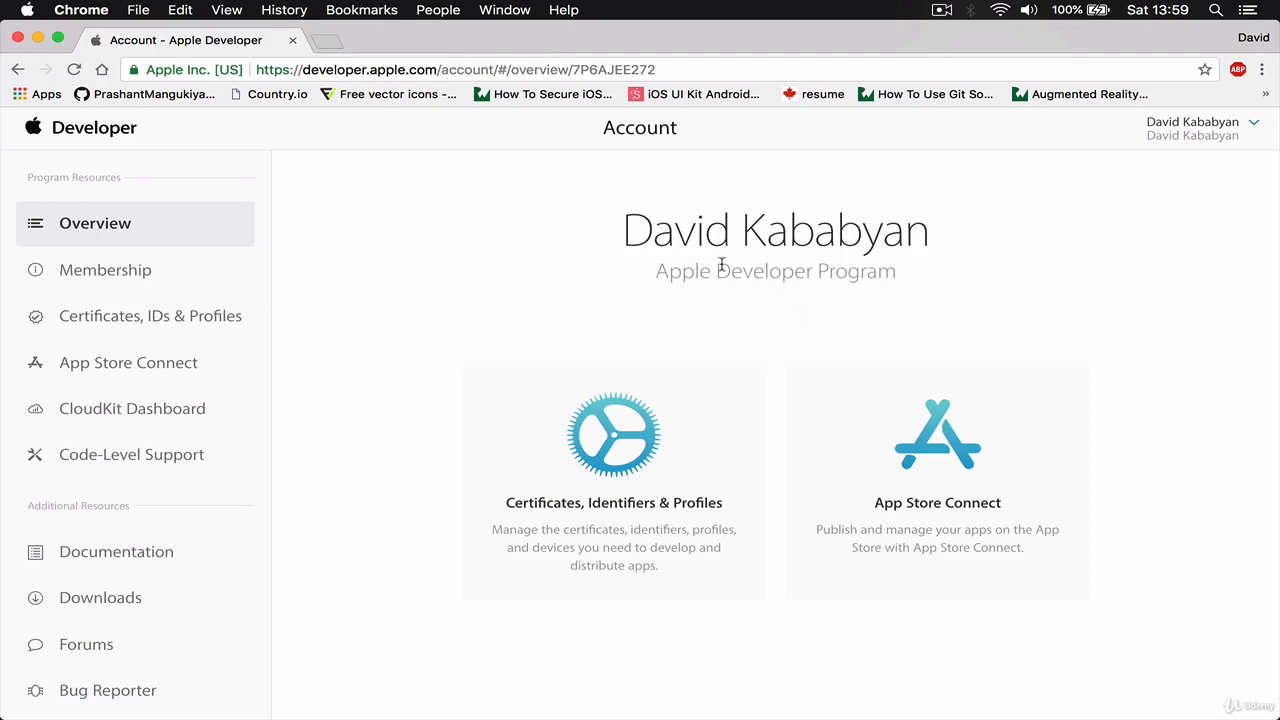
pyautogui.moveTo(517, 280)
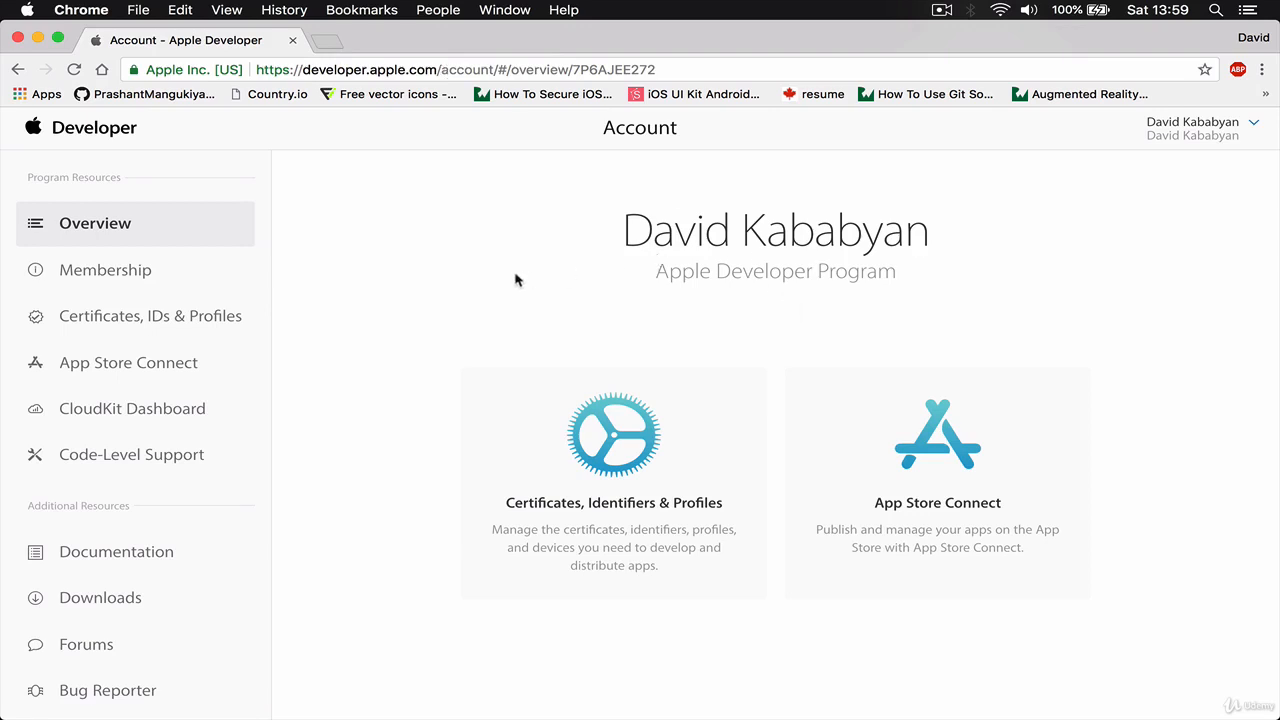
pyautogui.moveTo(587, 210)
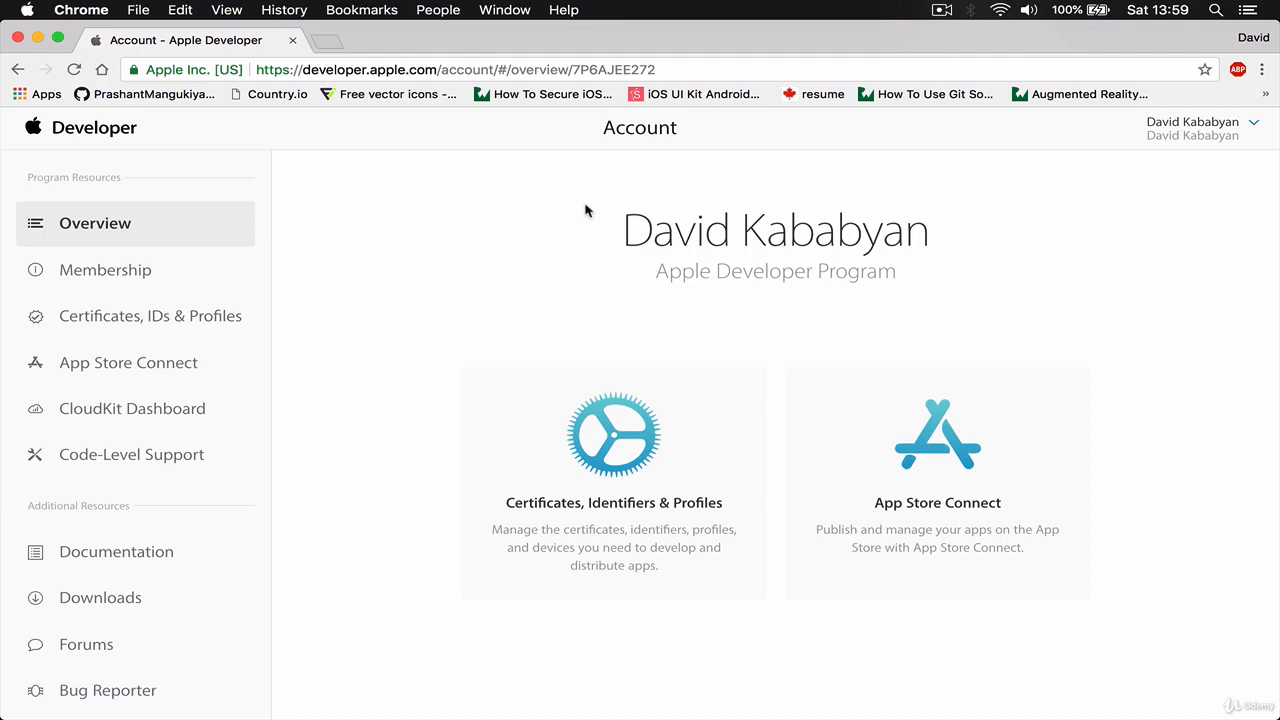
pyautogui.moveTo(431, 254)
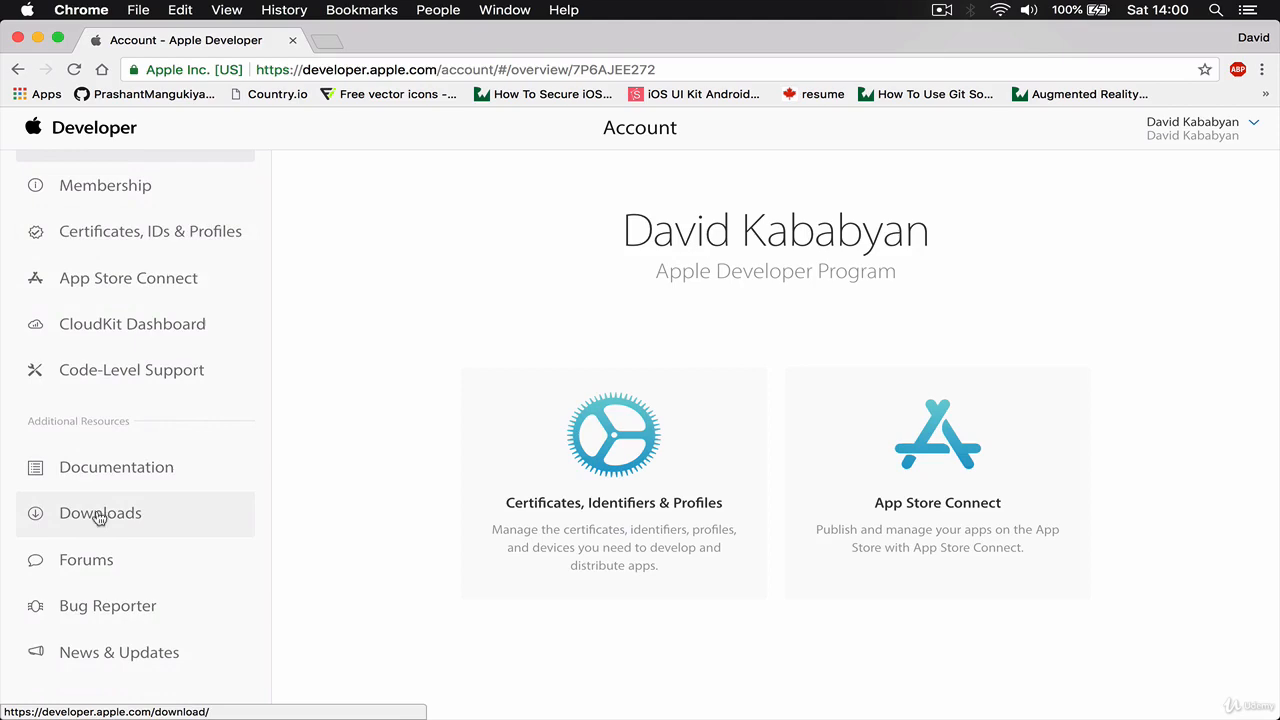
# - Open Apple Developer Downloads and scroll to the Xcode 10 beta 4 listing
pyautogui.click(100, 512)
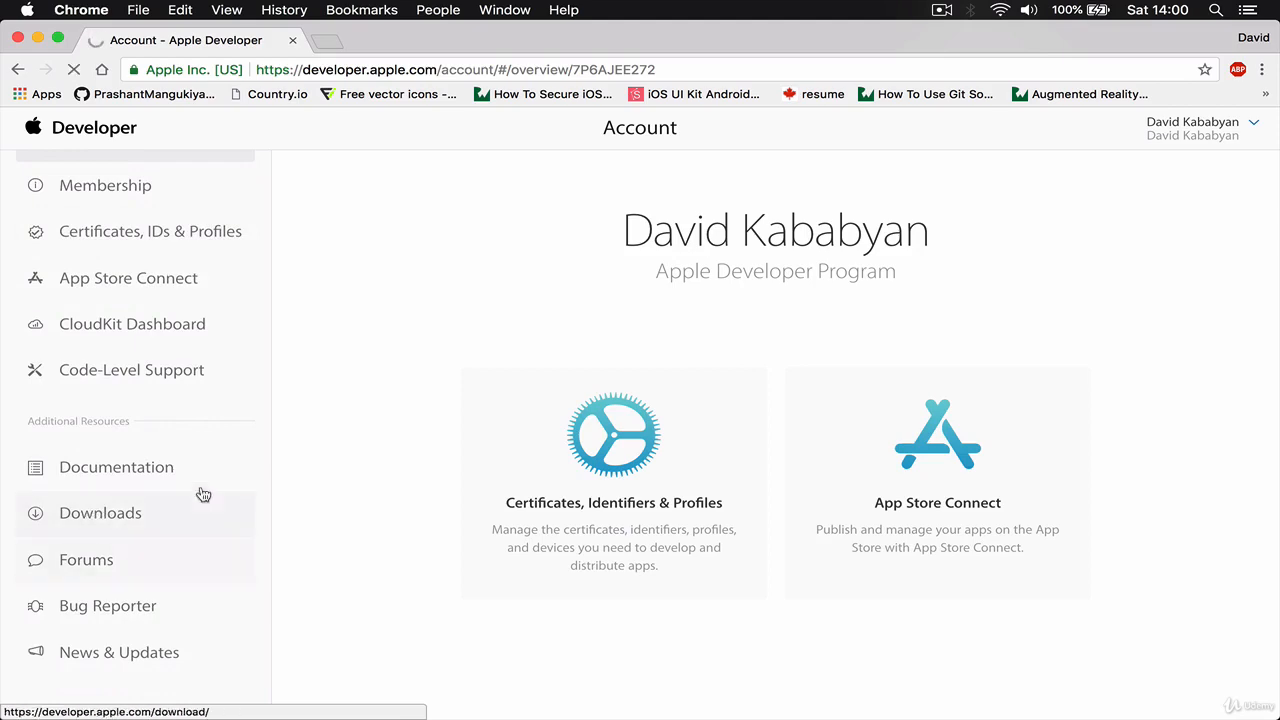
pyautogui.click(100, 513)
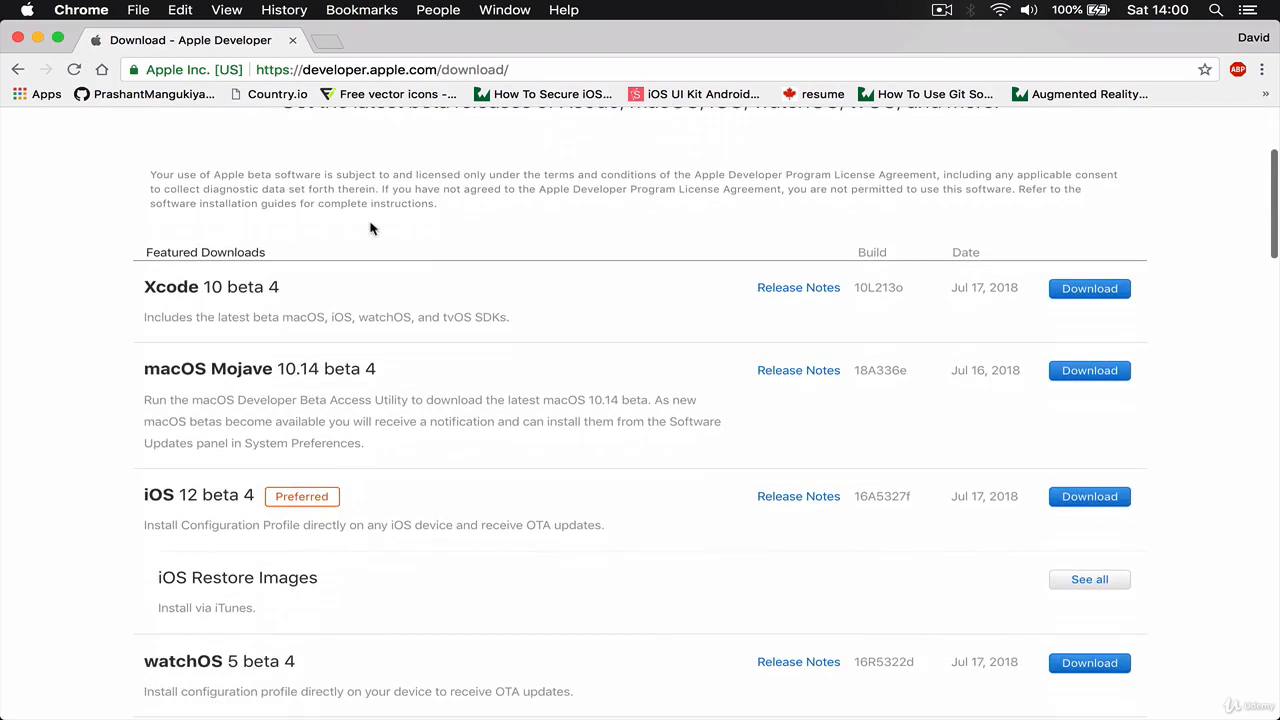
pyautogui.scroll(-3)
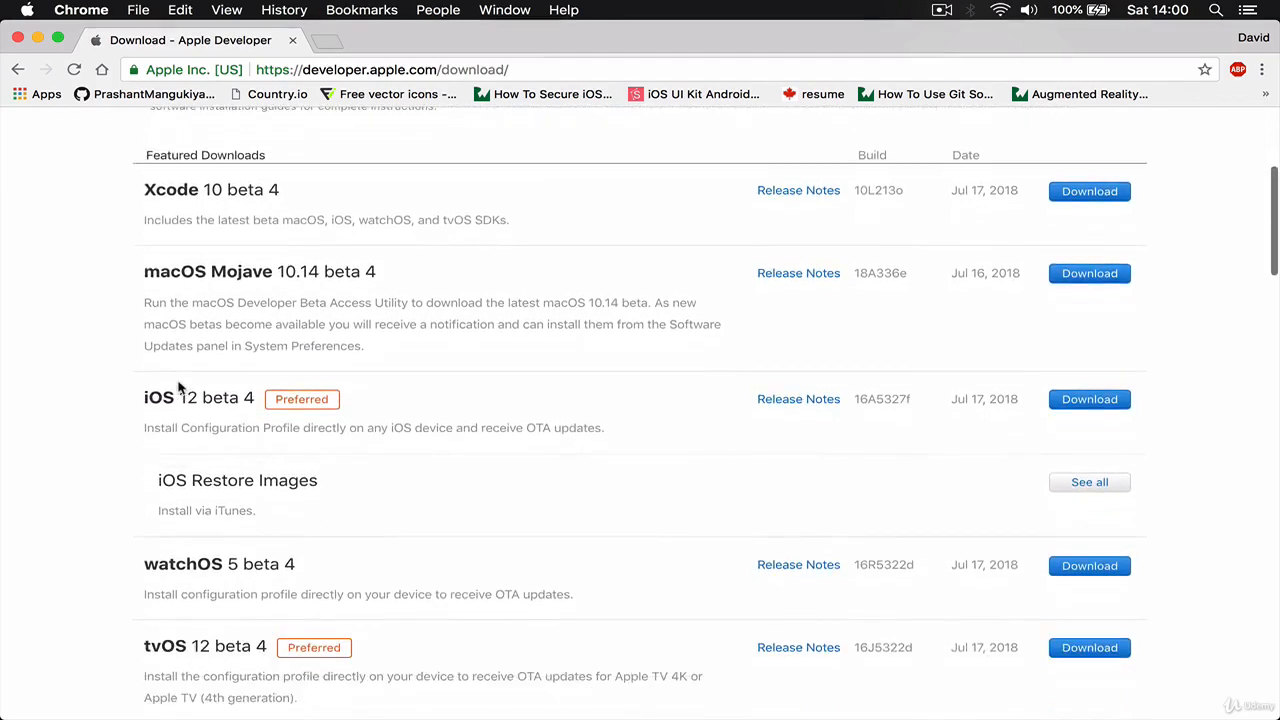
pyautogui.scroll(3)
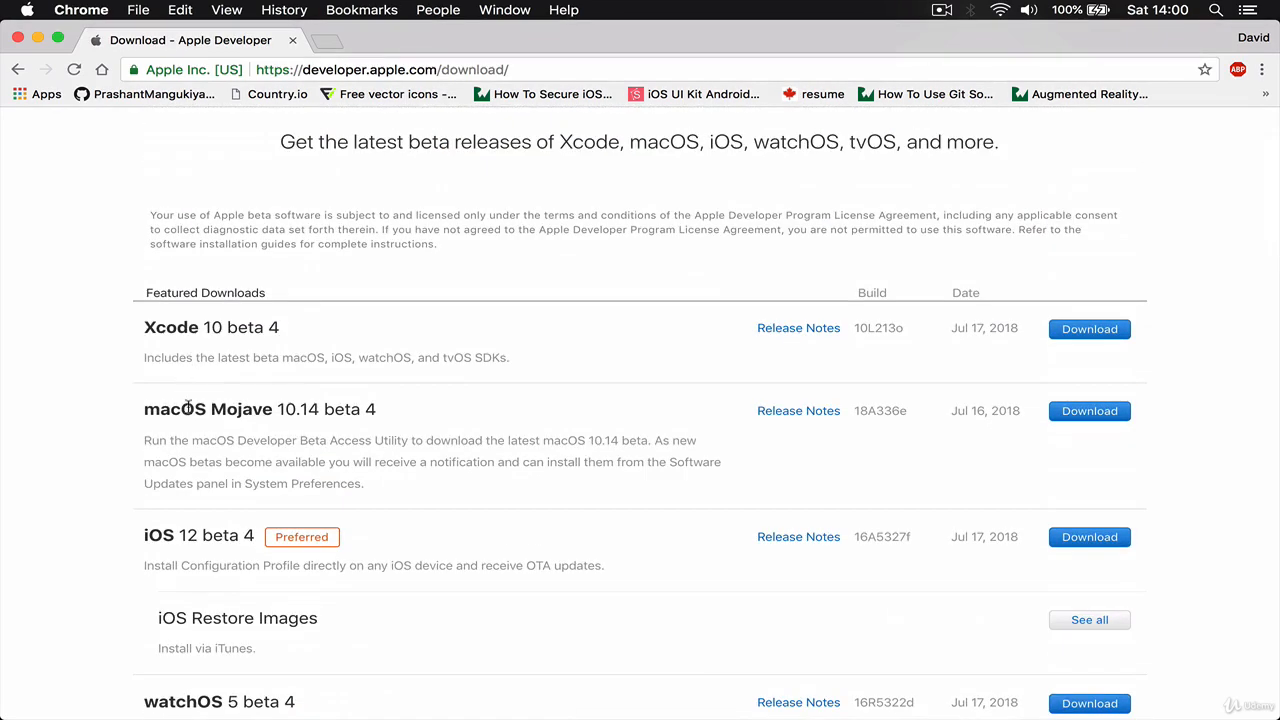
pyautogui.moveTo(378, 420)
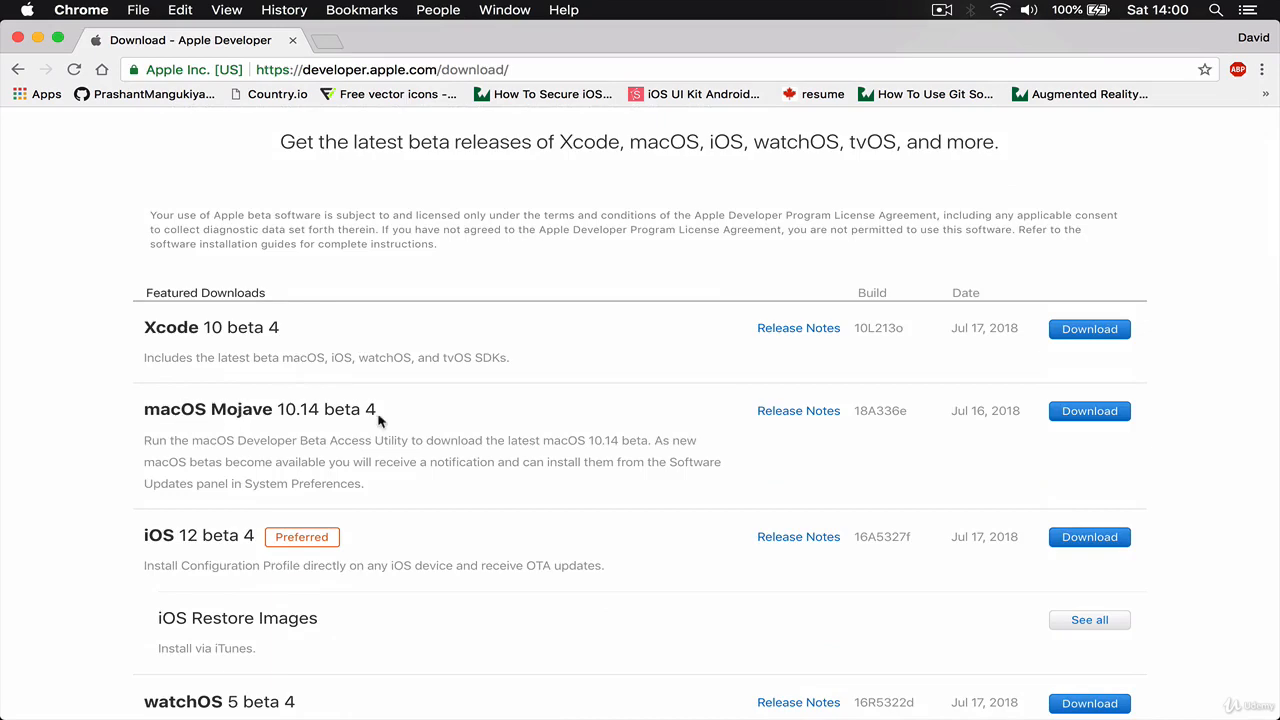
pyautogui.scroll(-3)
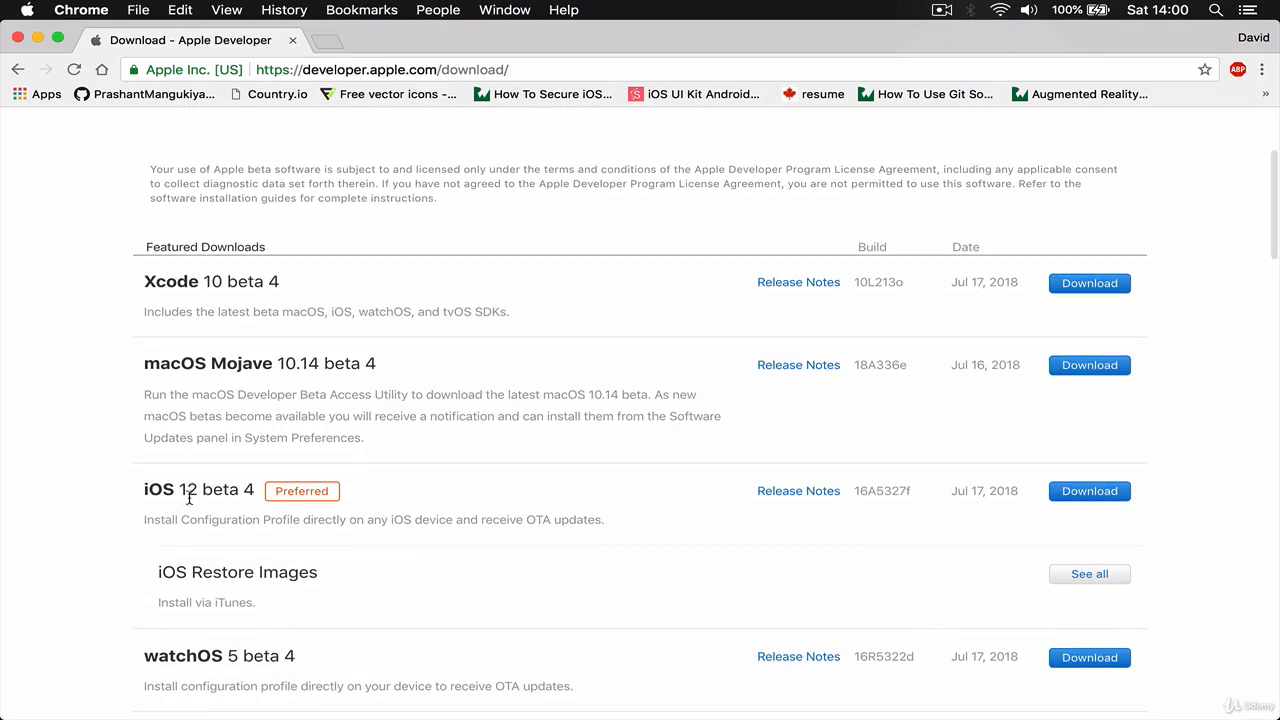
pyautogui.scroll(3)
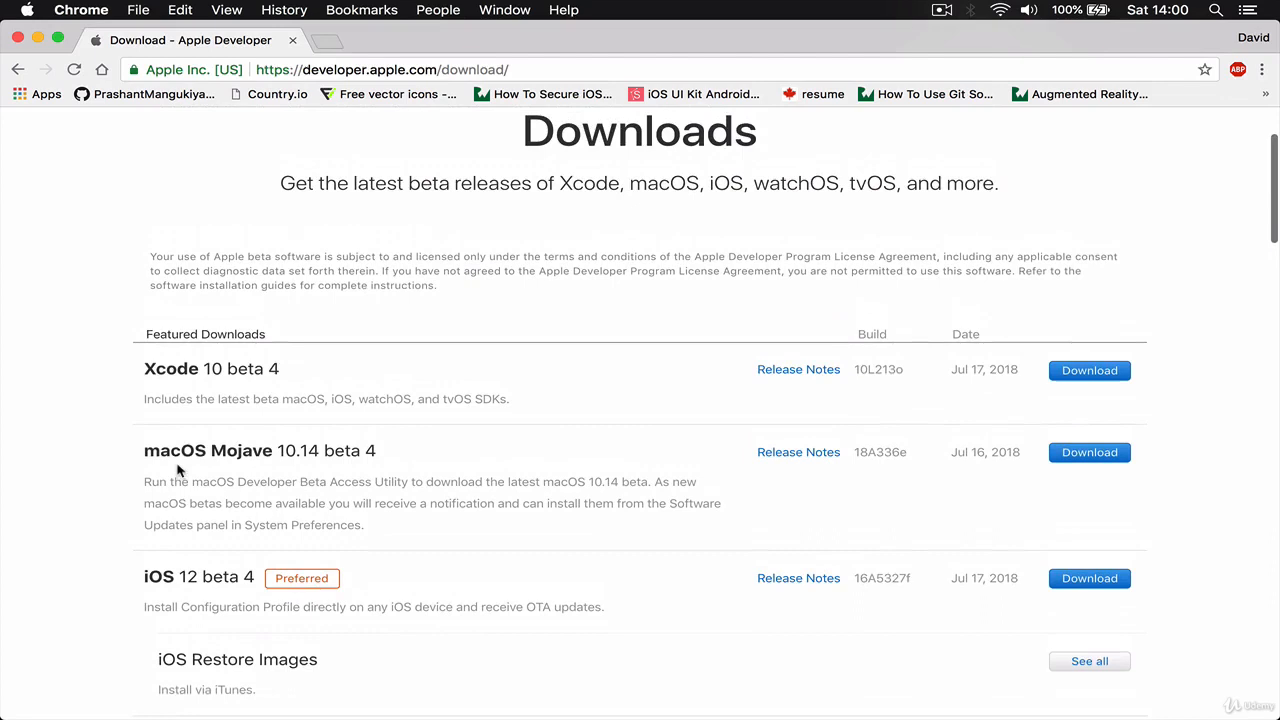
pyautogui.scroll(3)
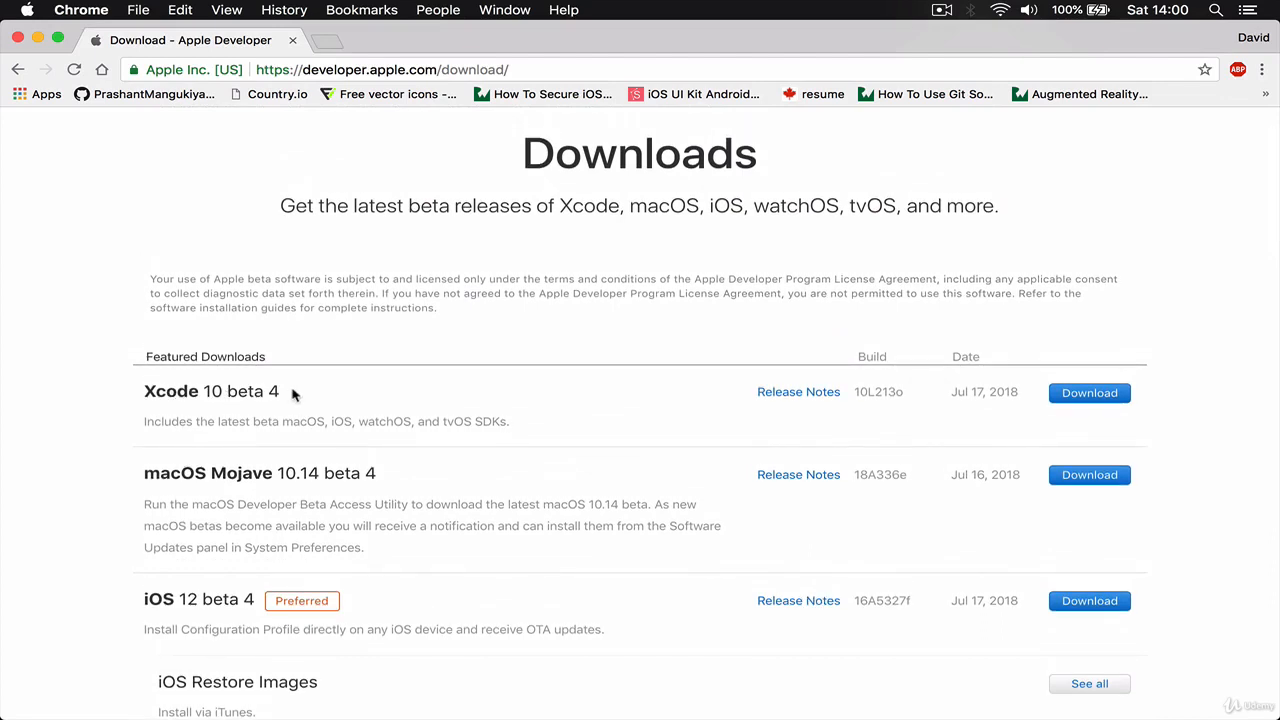
pyautogui.moveTo(1050, 208)
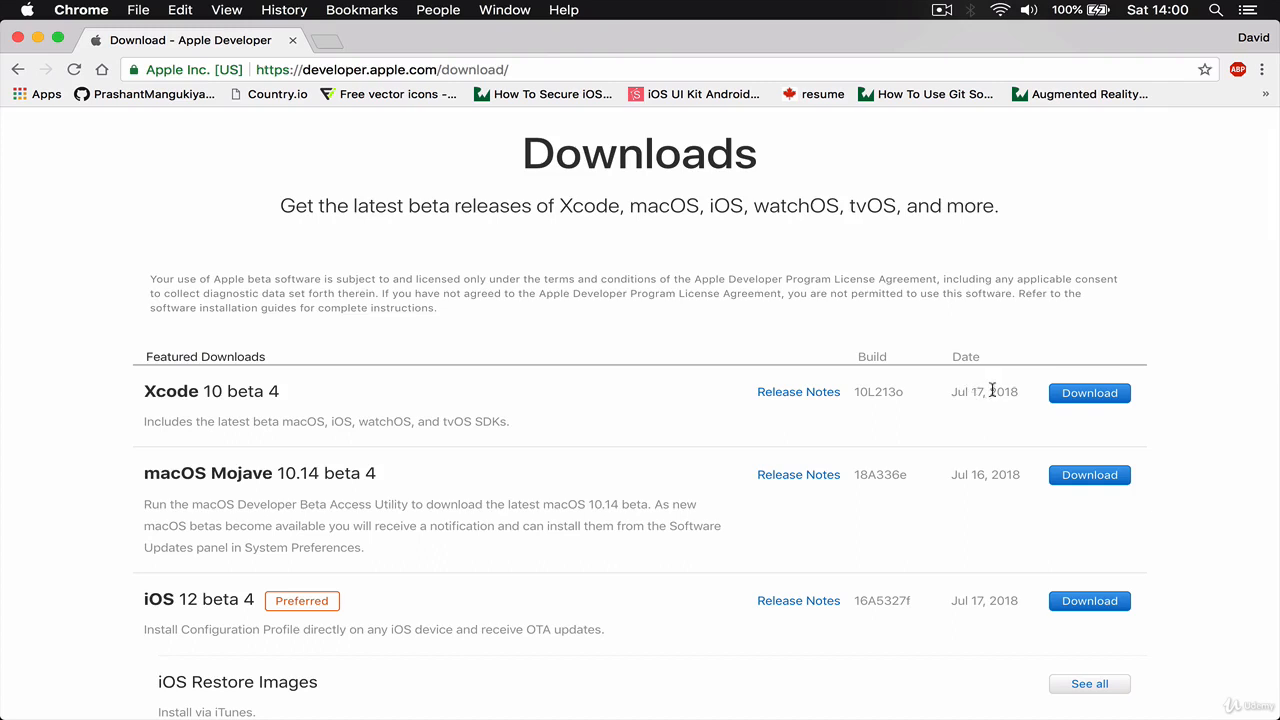
pyautogui.moveTo(600, 428)
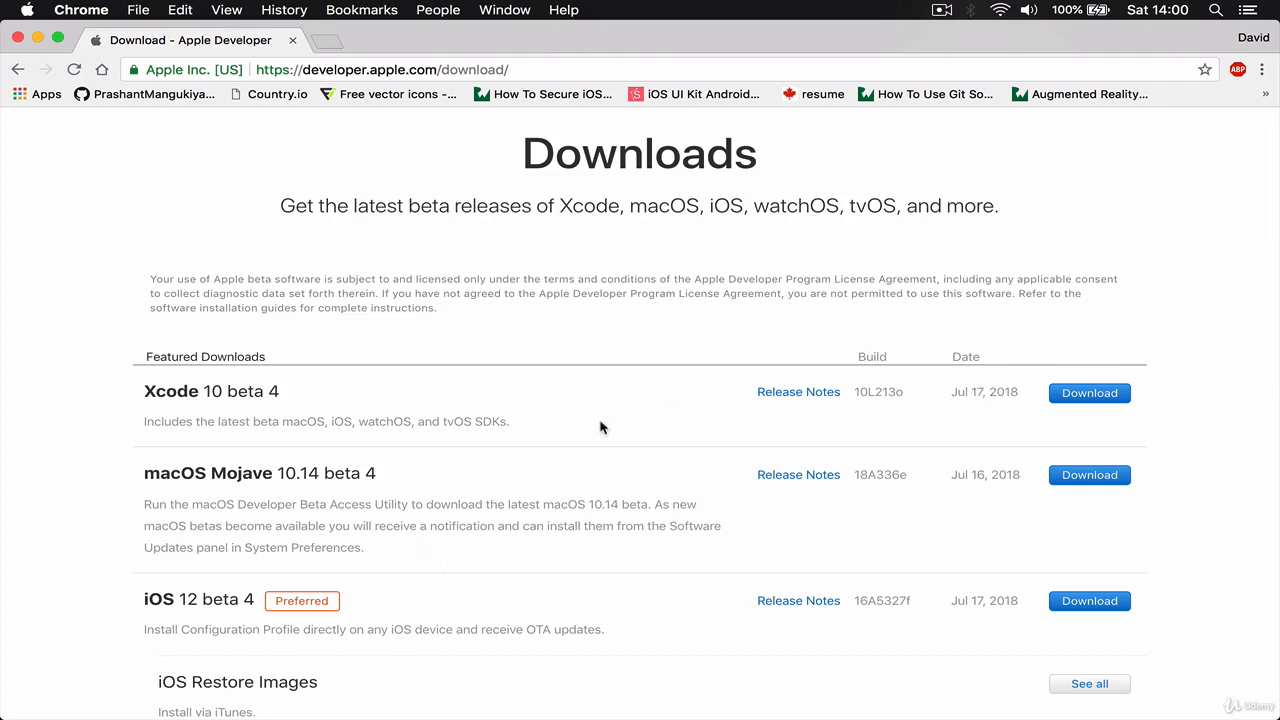
pyautogui.moveTo(270, 412)
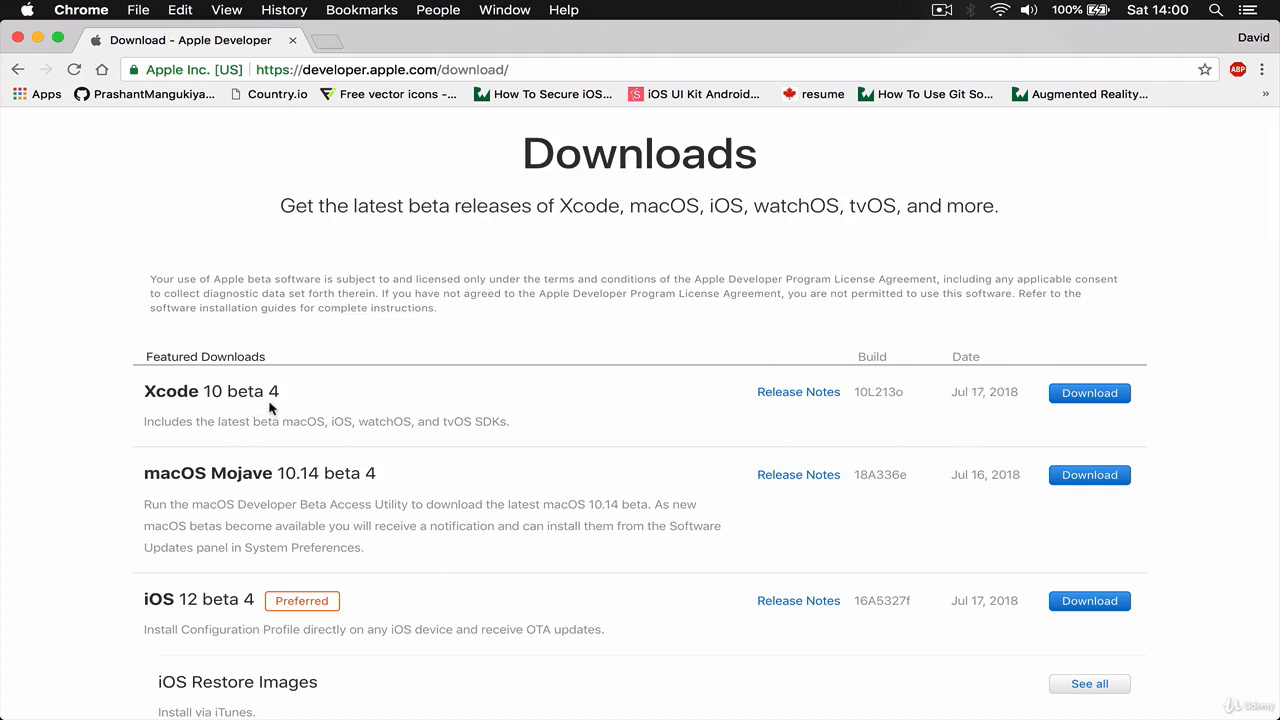
pyautogui.moveTo(258, 391)
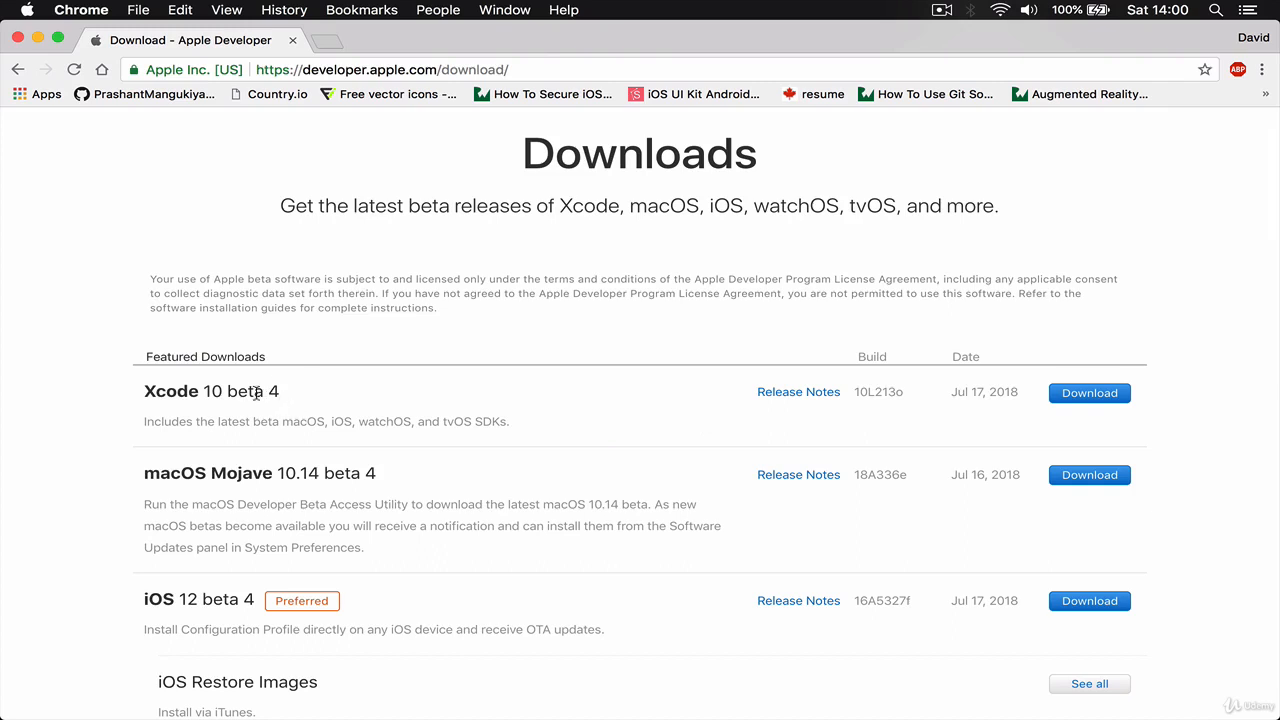
pyautogui.moveTo(530, 410)
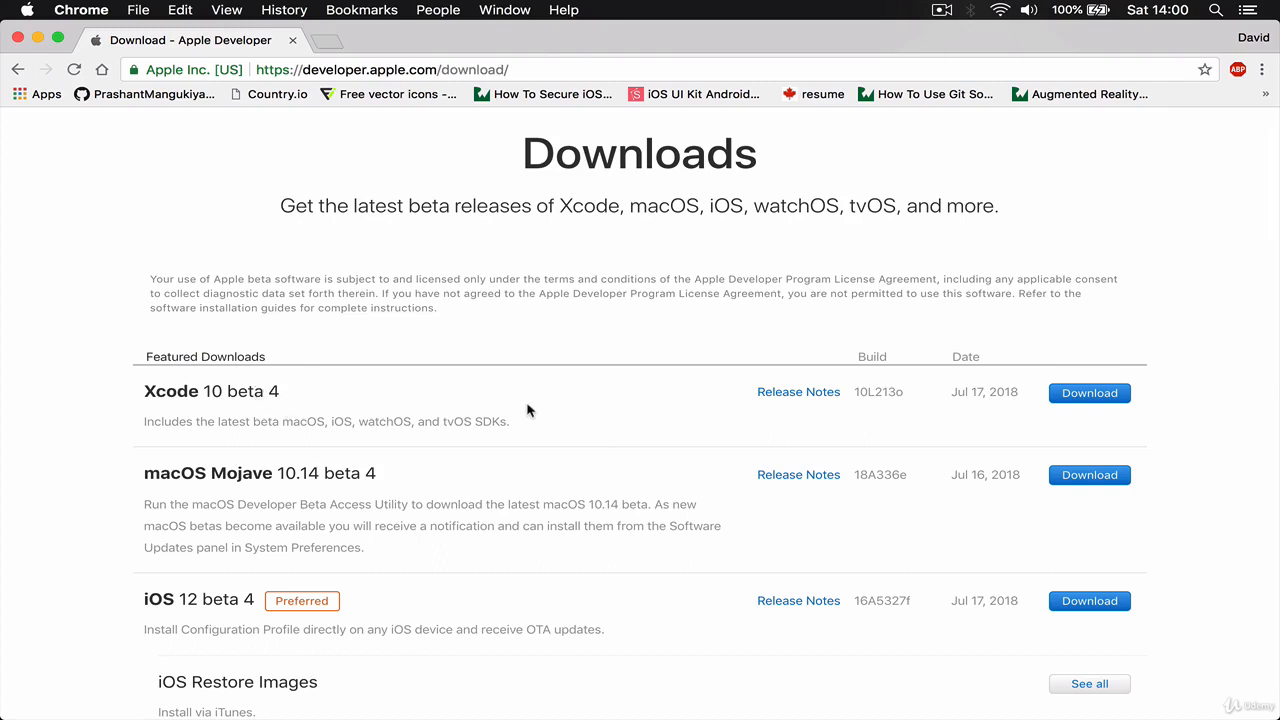
pyautogui.moveTo(828, 412)
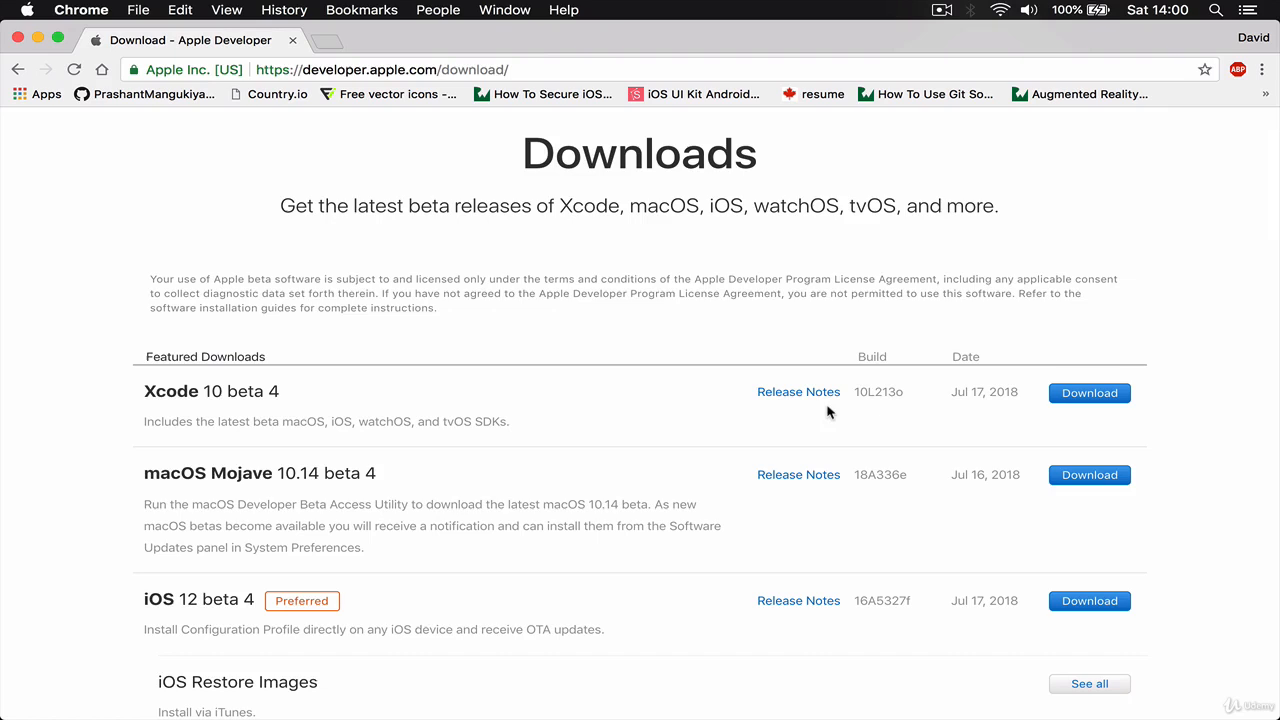
pyautogui.moveTo(1248, 515)
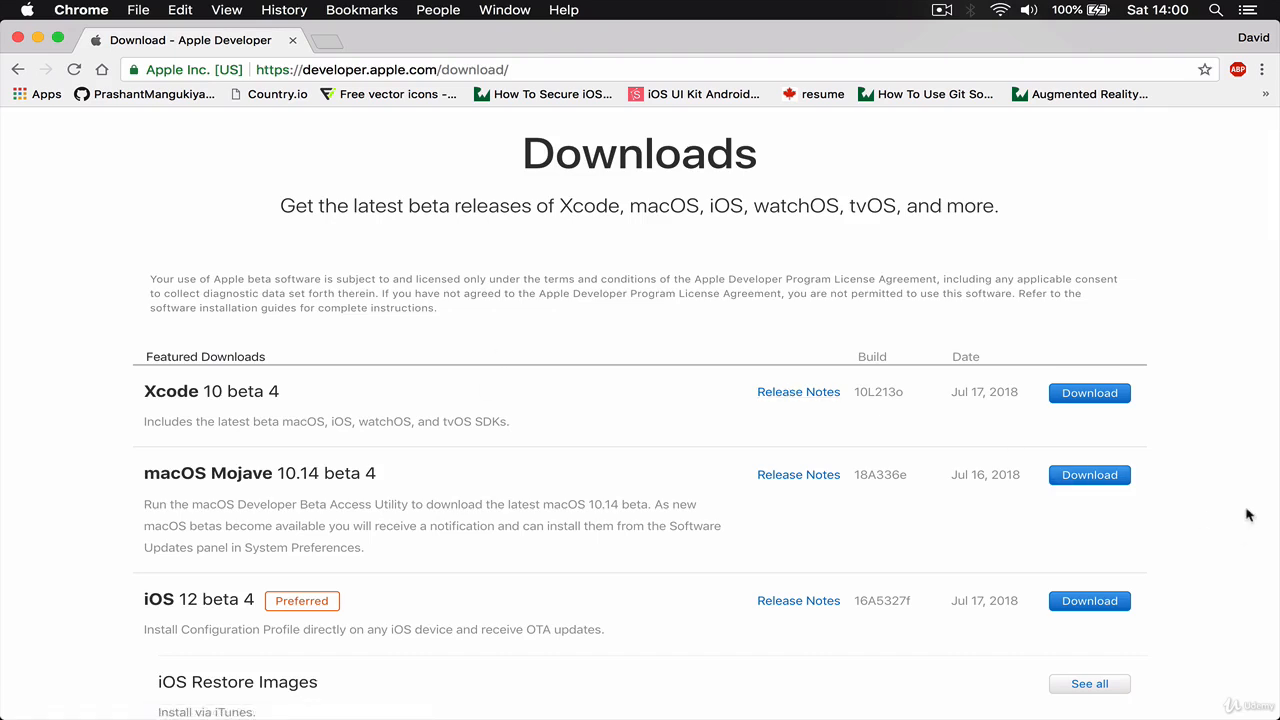
pyautogui.moveTo(320, 417)
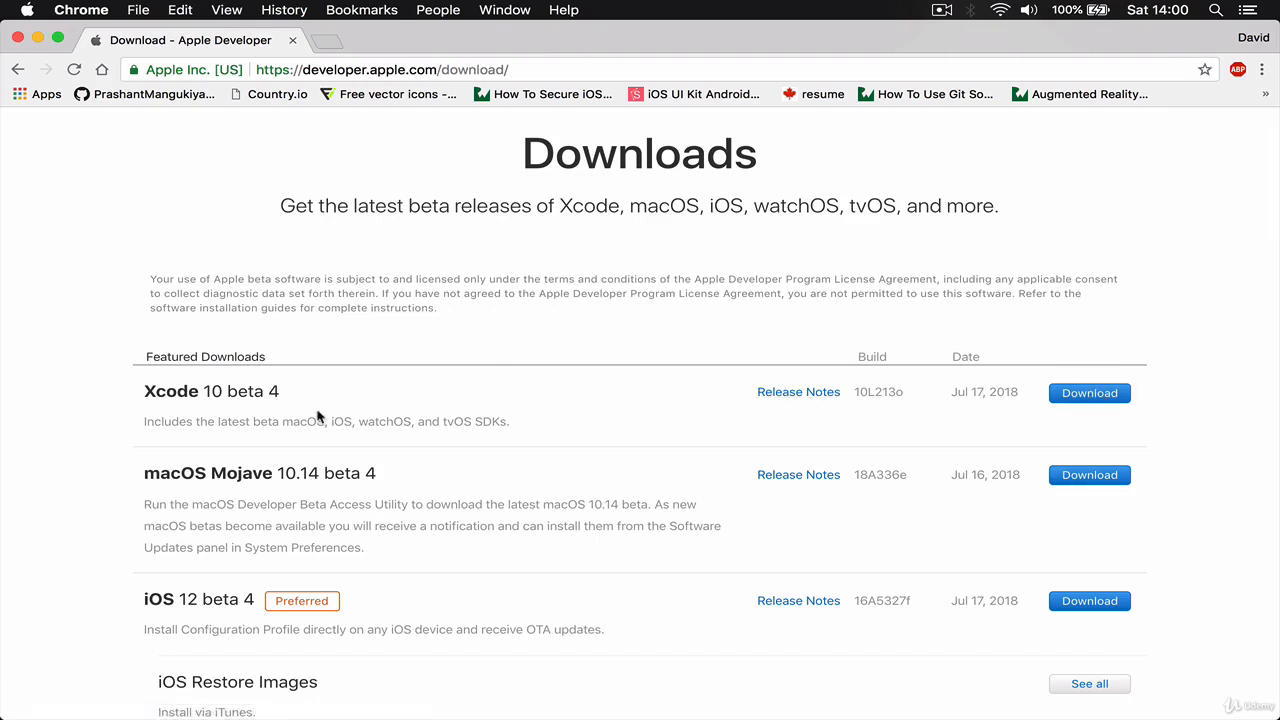
pyautogui.moveTo(155, 167)
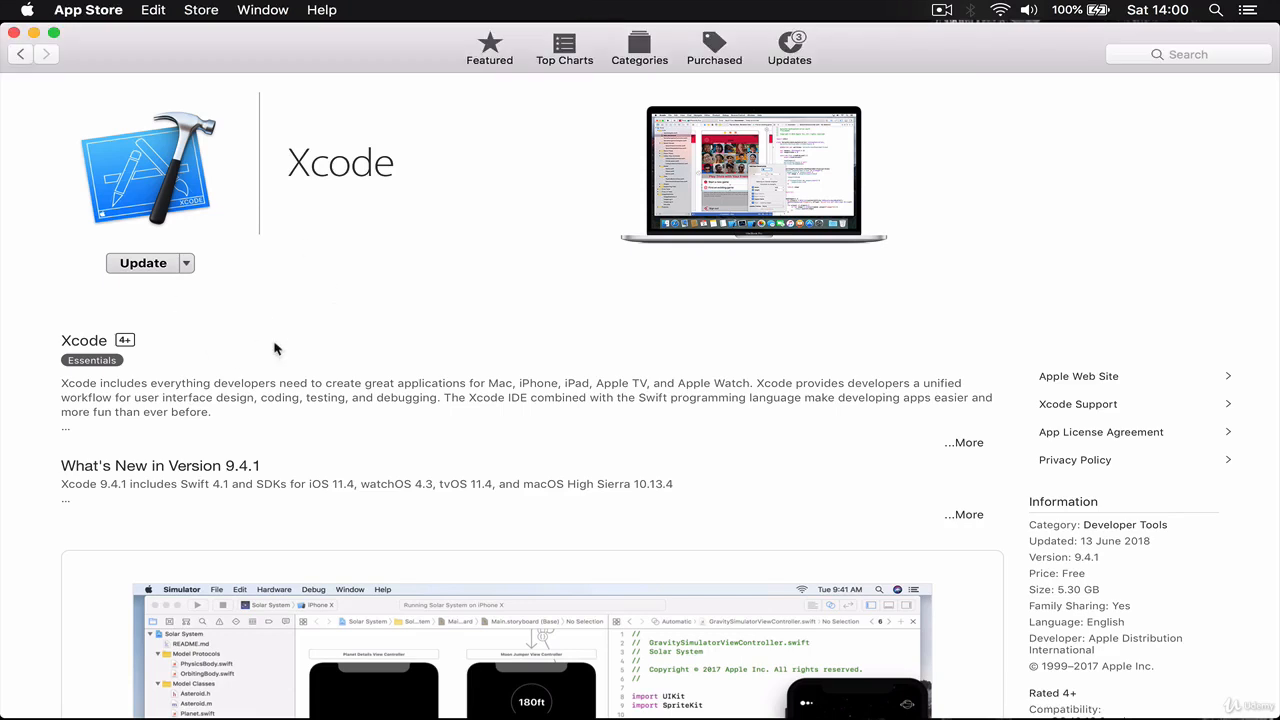
pyautogui.moveTo(648, 393)
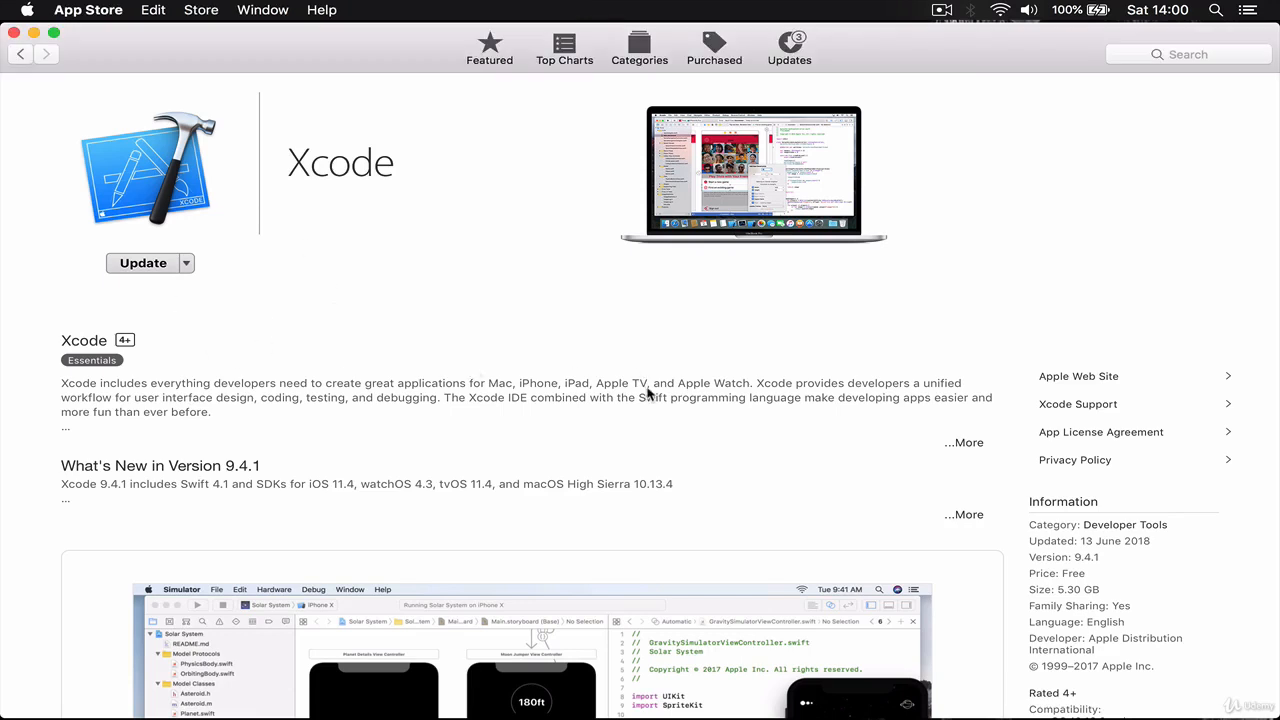
pyautogui.moveTo(623, 430)
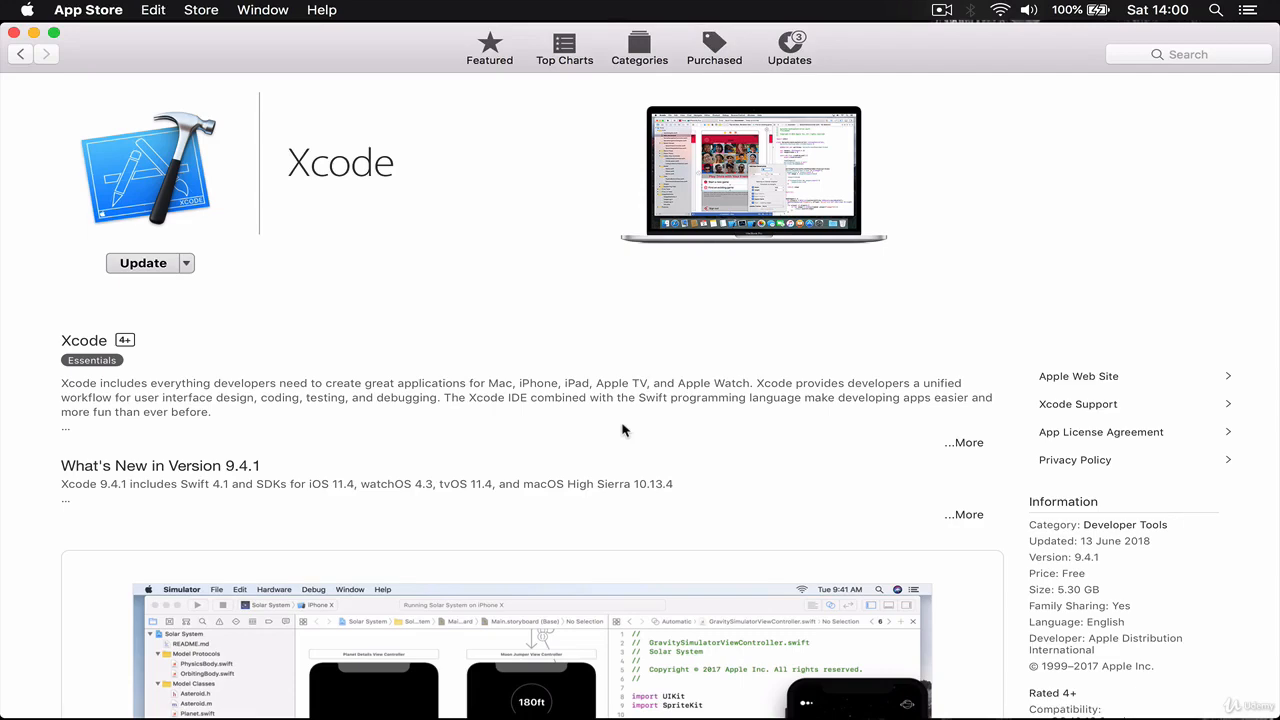